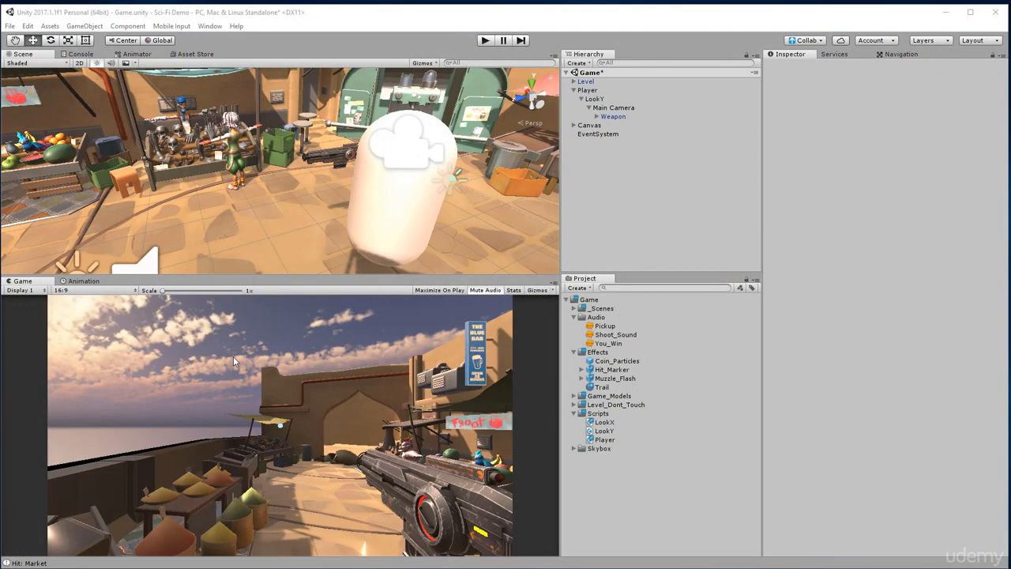
pyautogui.moveTo(316, 259)
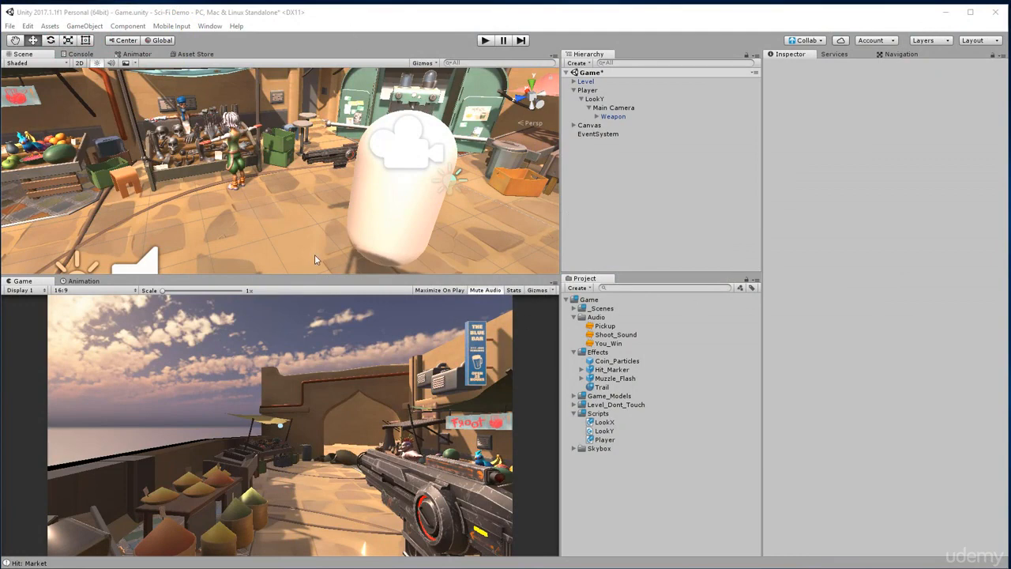
# - Create an empty UI_Manager GameObject, remove it, and select Canvas to view its components
pyautogui.click(573, 300)
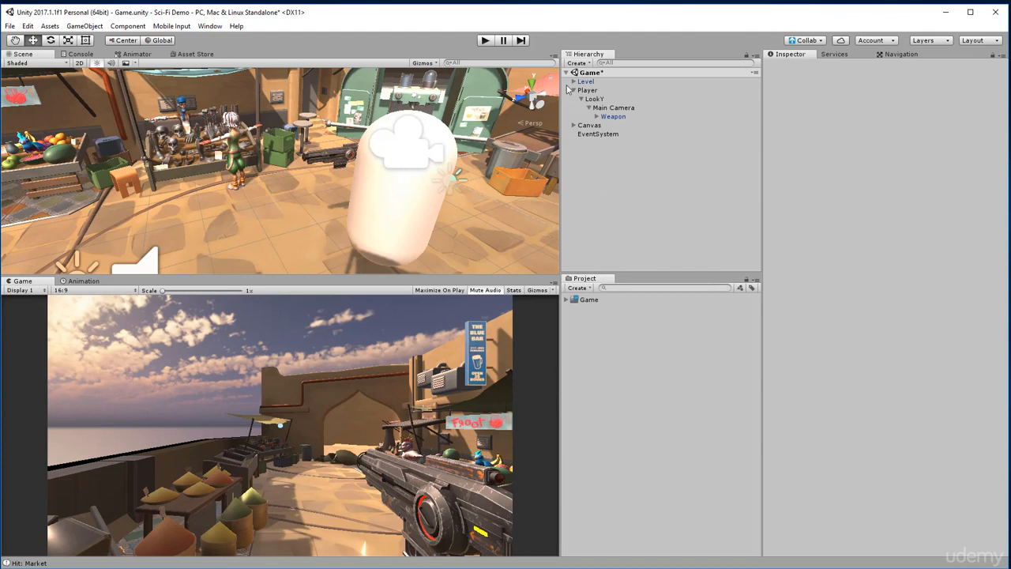
pyautogui.click(575, 88)
pyautogui.write('UI_Manager')
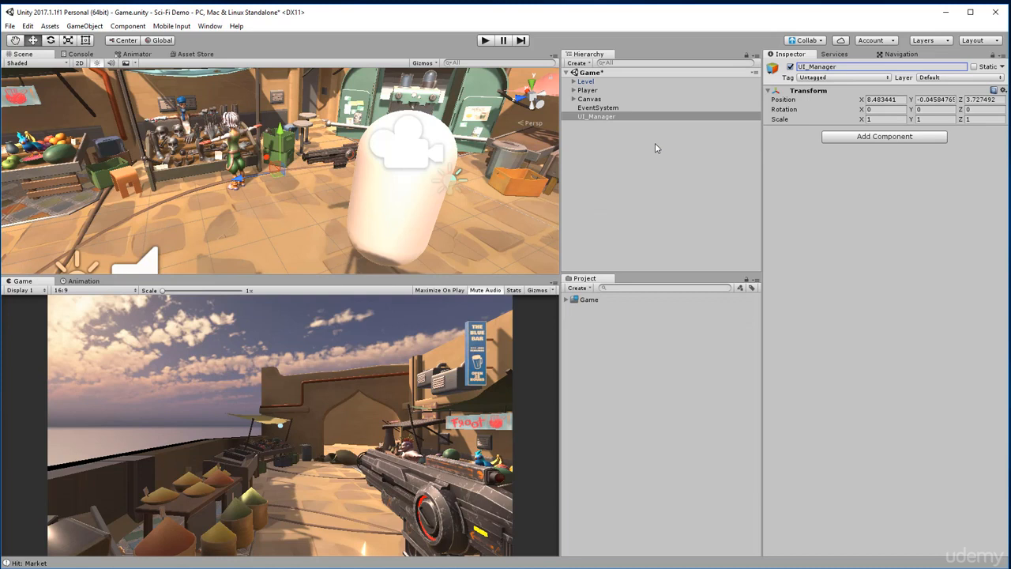
pyautogui.moveTo(616, 123)
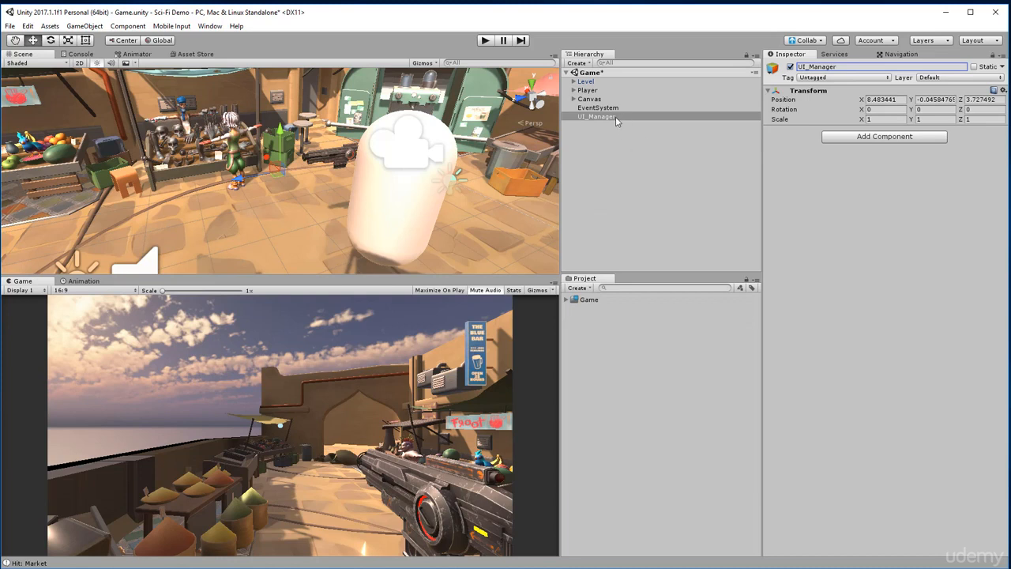
pyautogui.click(597, 117)
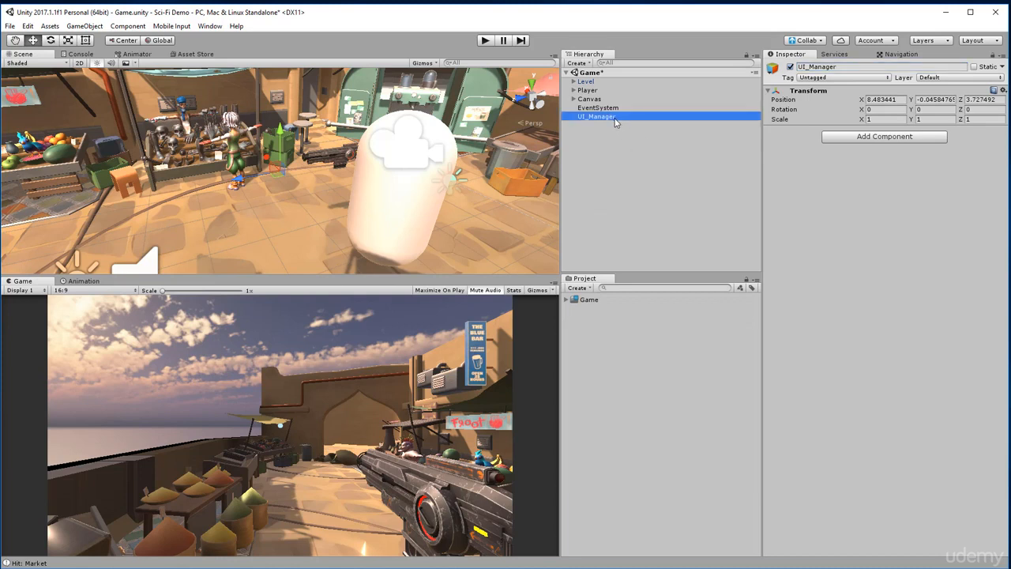
pyautogui.click(588, 98)
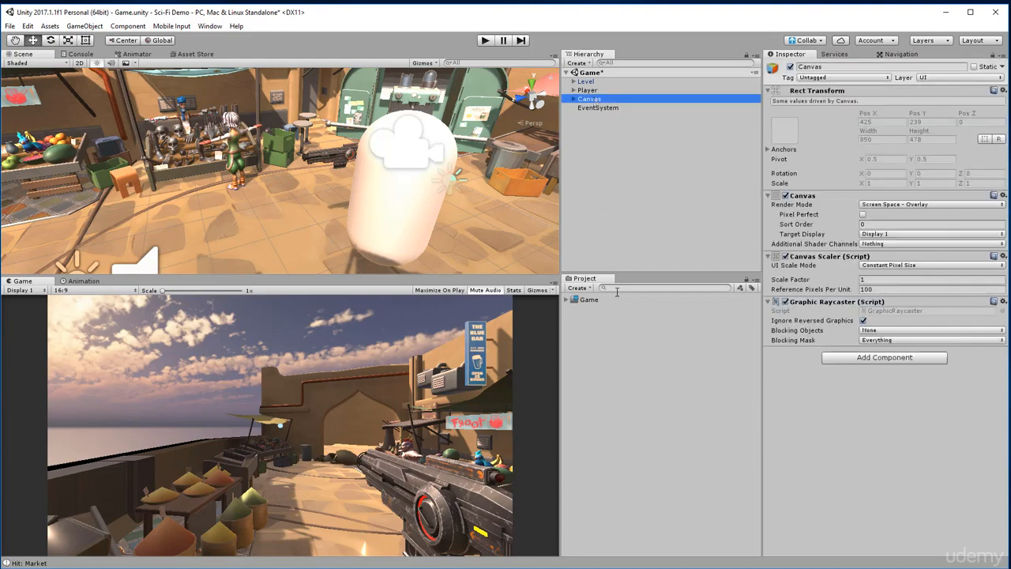
# - Create a C# script named UIManager in the Scripts folder and attach it to the Canvas
pyautogui.click(602, 308)
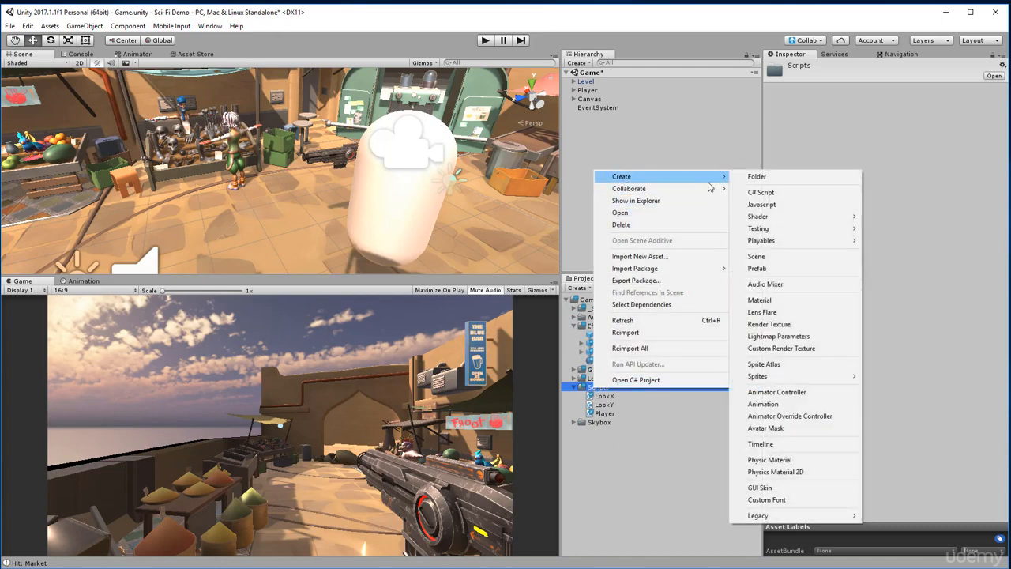
pyautogui.click(759, 193)
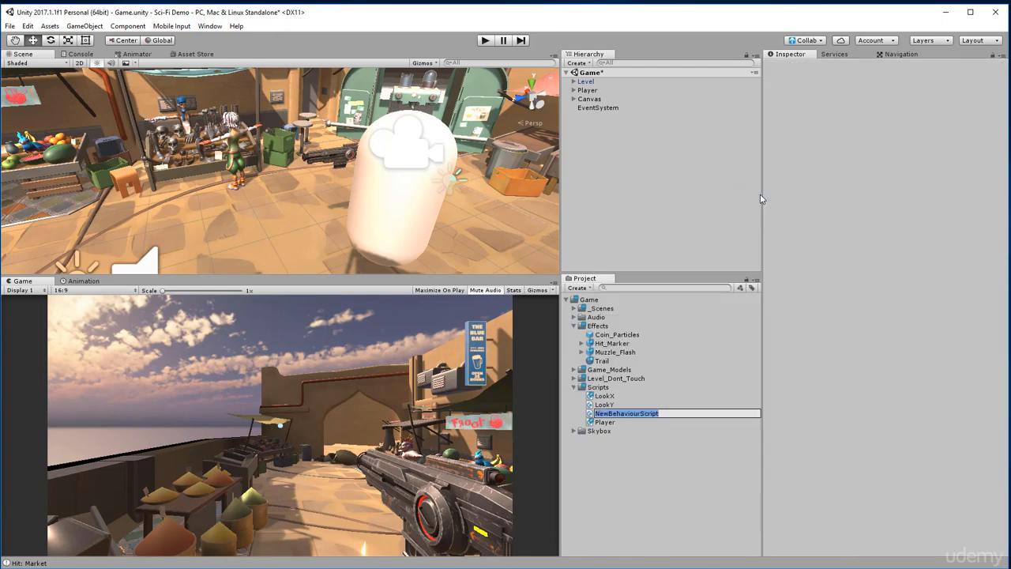
pyautogui.write('UIManager')
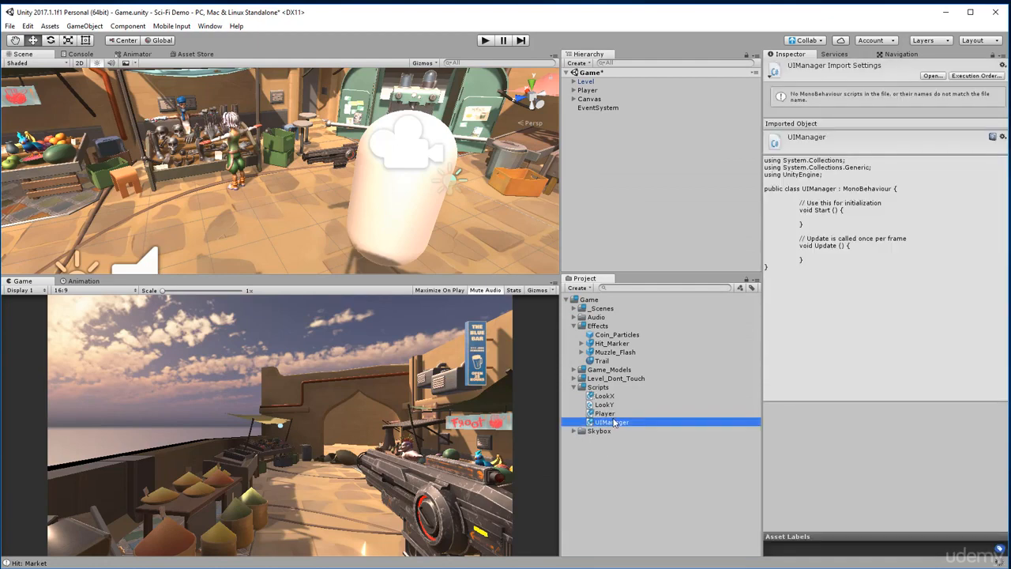
pyautogui.moveTo(623, 424)
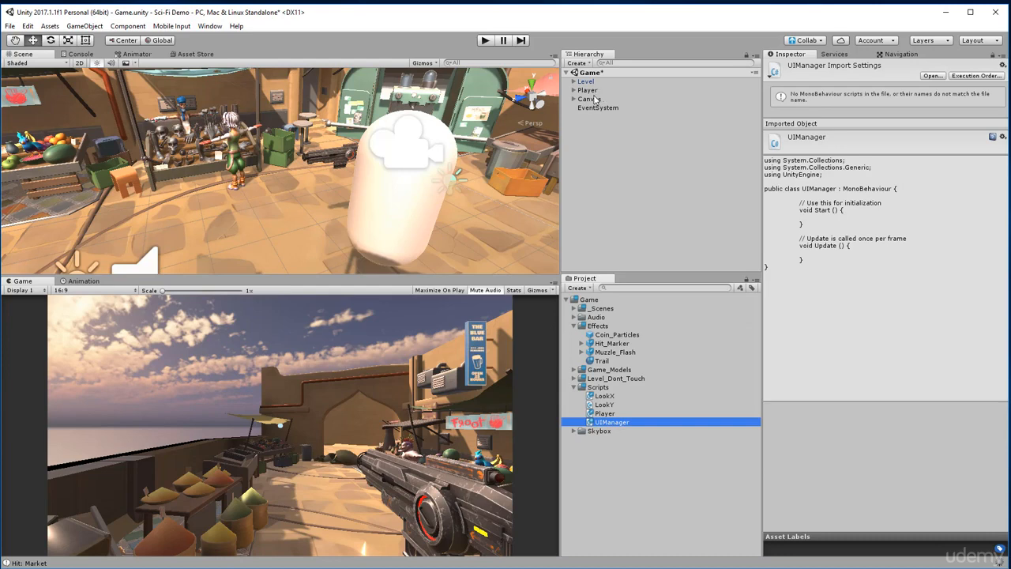
pyautogui.click(589, 98)
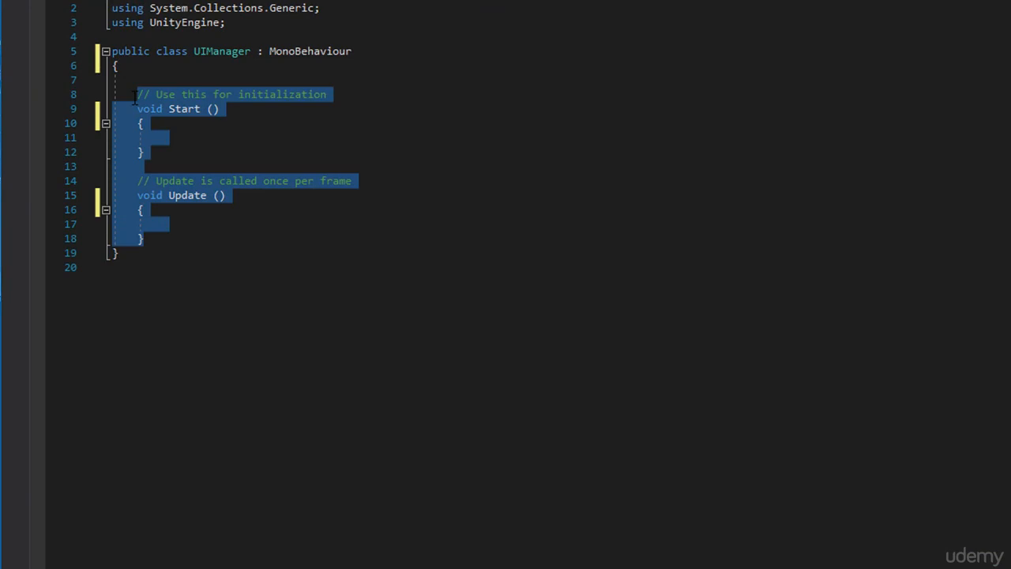
# - Delete Start and Update and write an empty public void UpdateAmmo(int count) method
pyautogui.press('Delete')
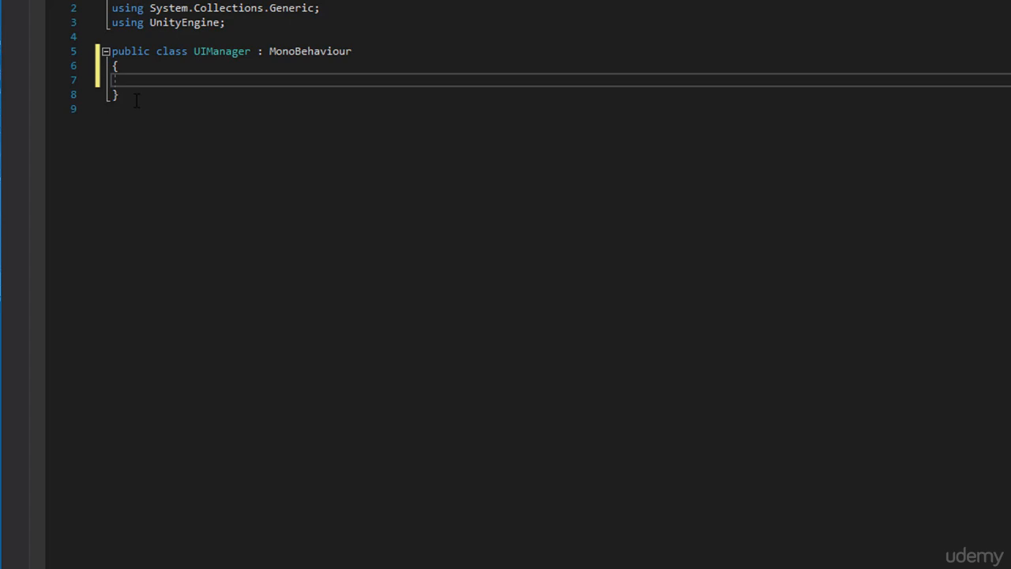
pyautogui.write('public void')
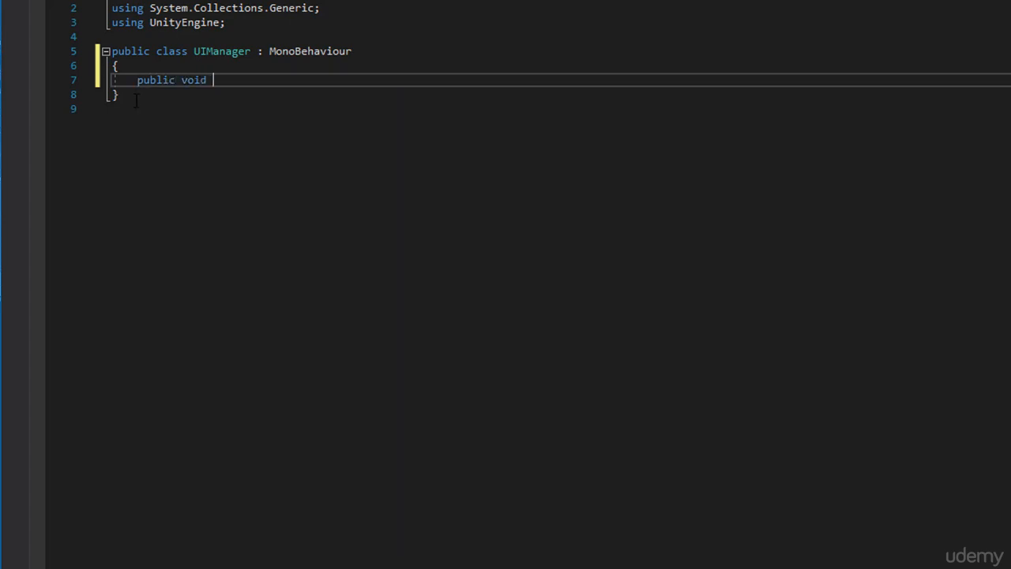
pyautogui.write('UpdateA')
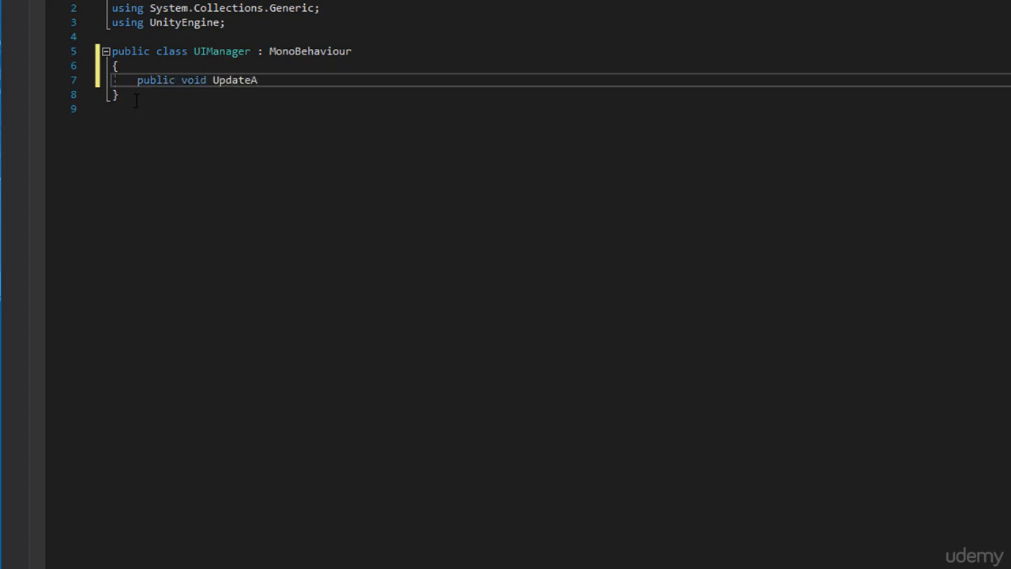
pyautogui.write('mmo()')
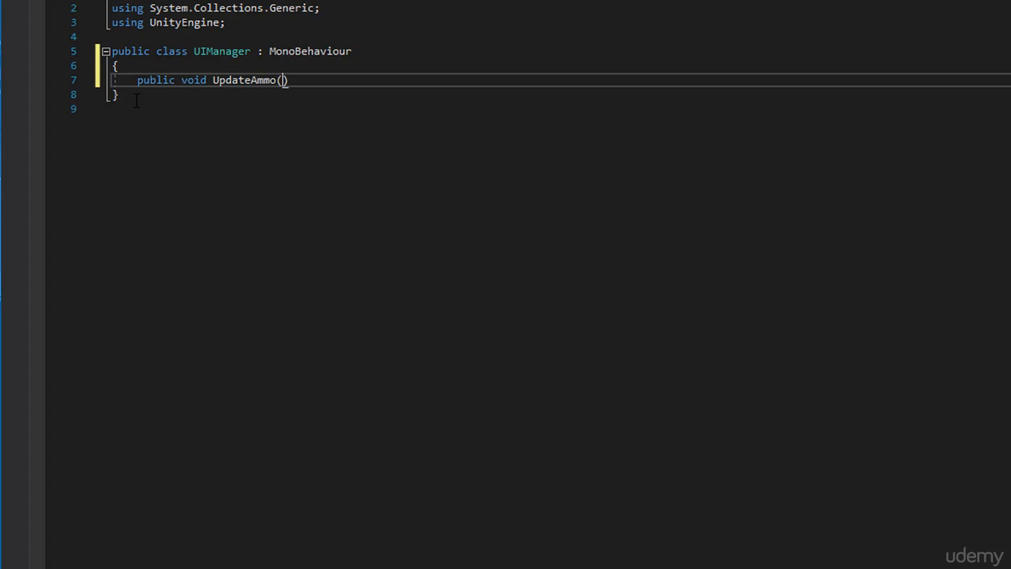
pyautogui.write('int c')
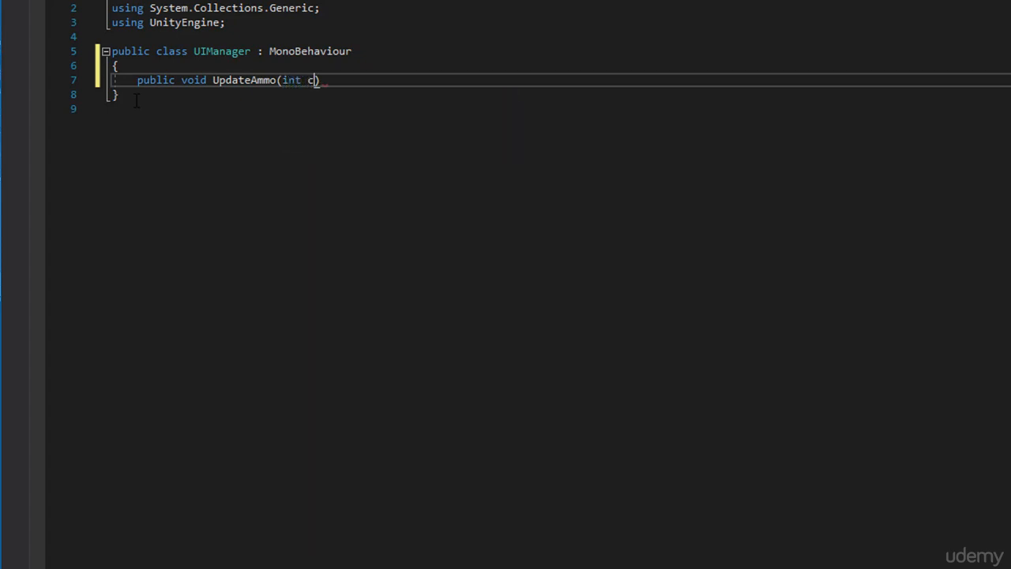
pyautogui.write('ount')
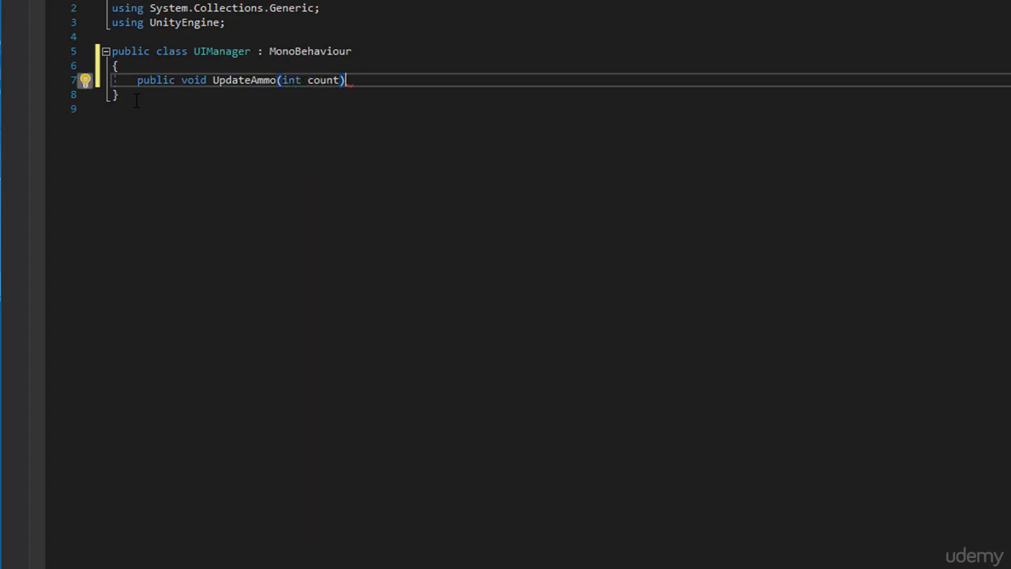
pyautogui.press('enter')
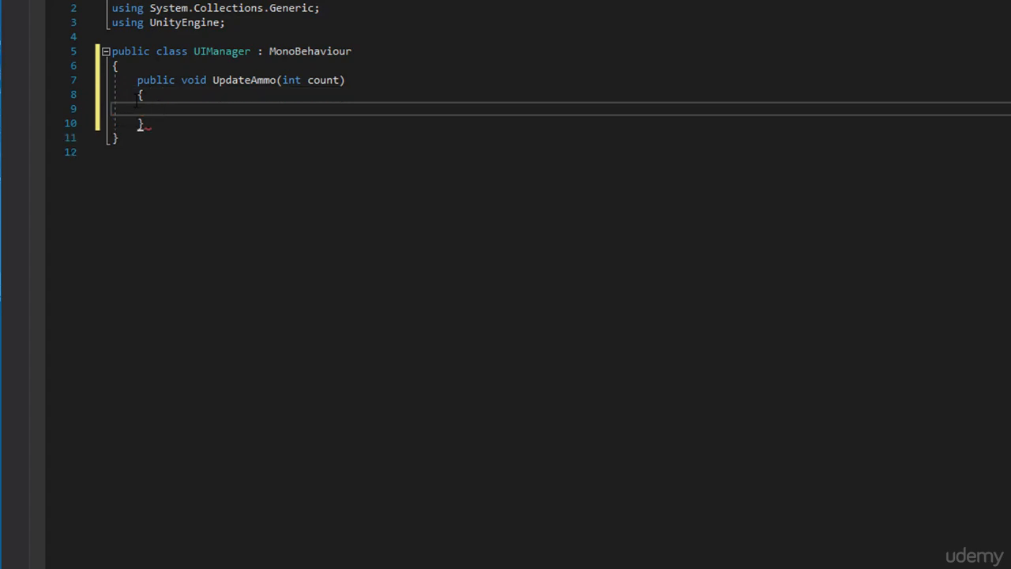
pyautogui.doubleClick(323, 79)
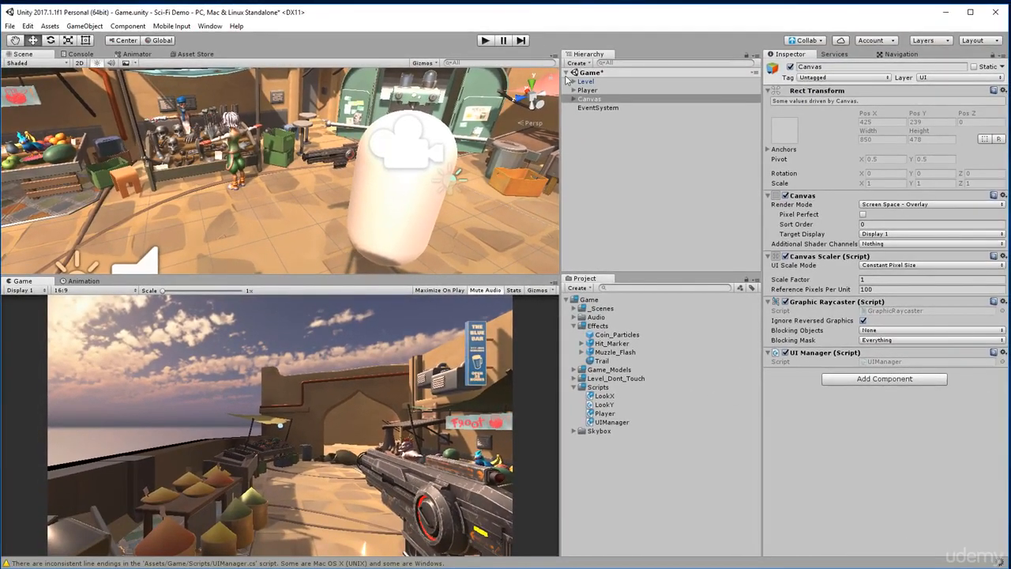
# - Expand the Canvas, add a UI Image by mistake and remove it again
pyautogui.click(591, 98)
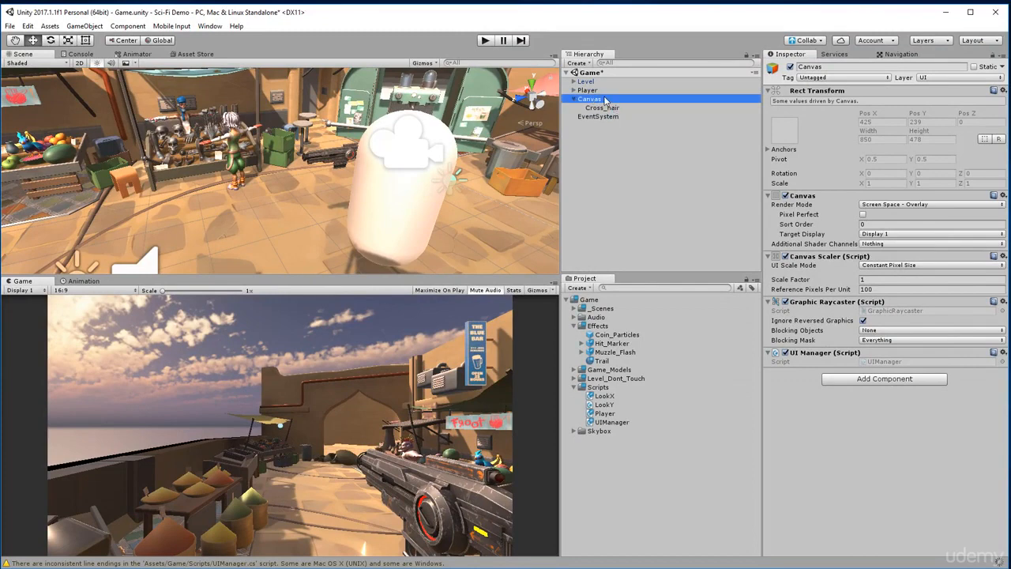
pyautogui.rightClick(591, 99)
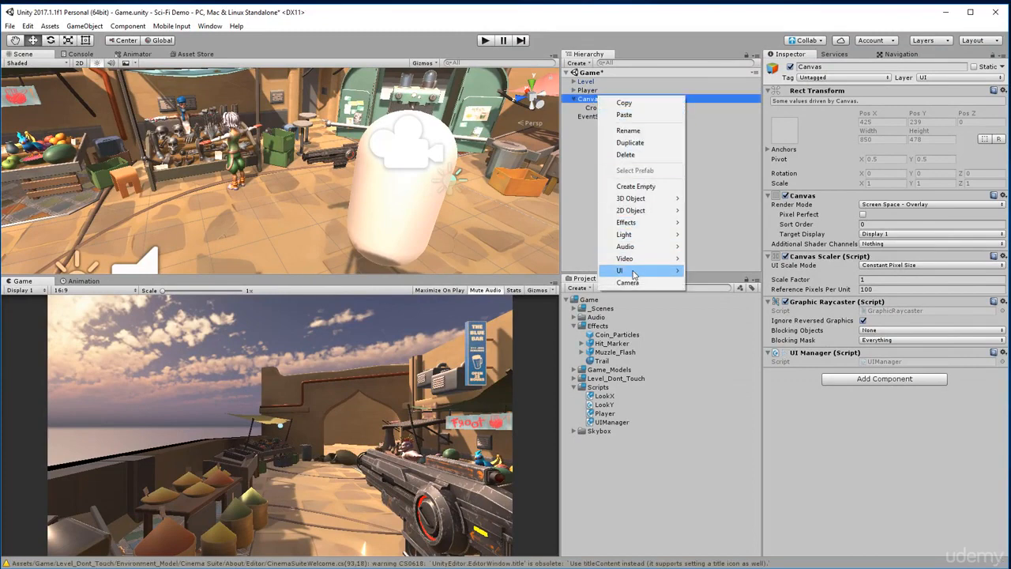
pyautogui.moveTo(619, 270)
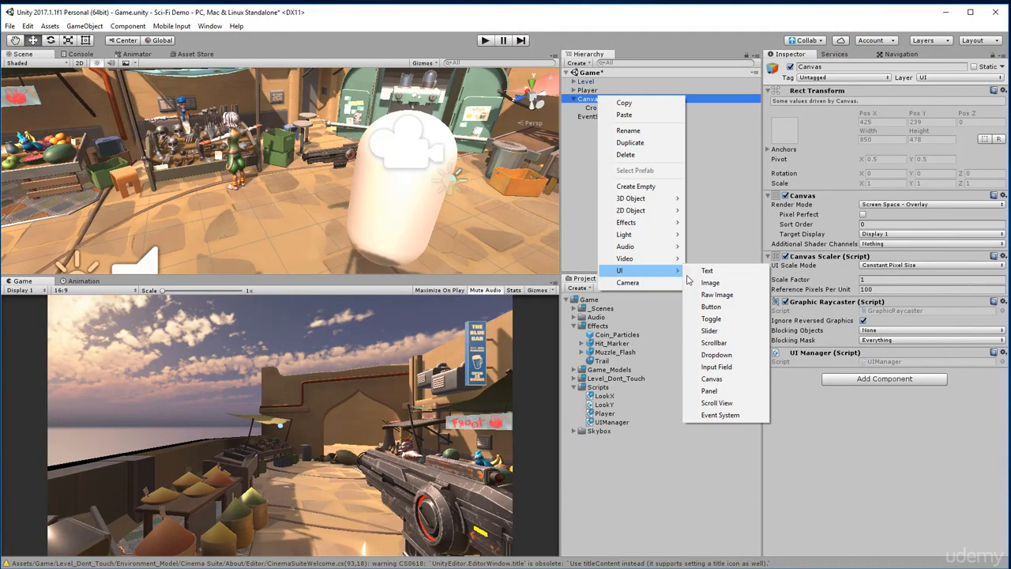
pyautogui.click(709, 281)
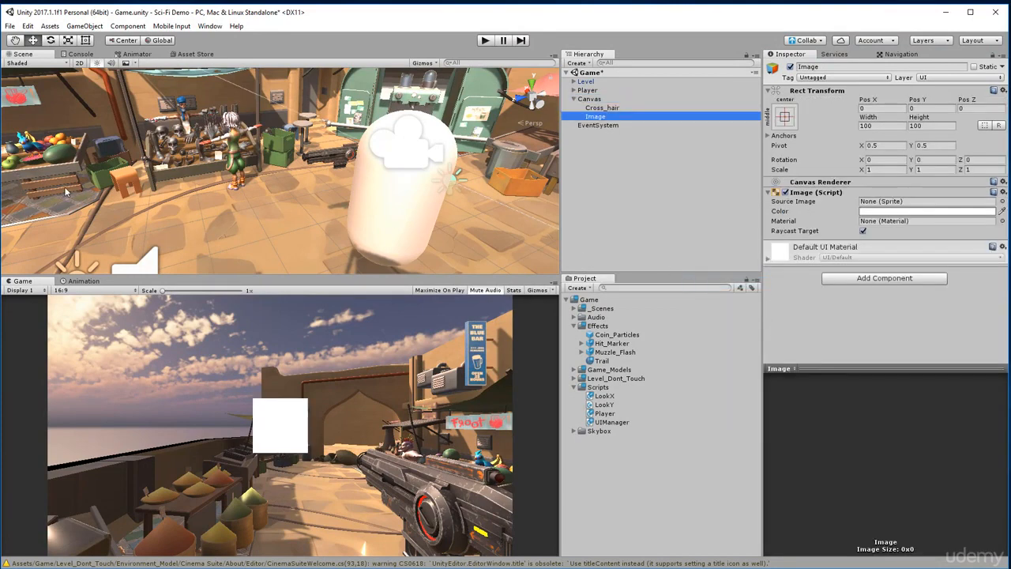
pyautogui.click(597, 117)
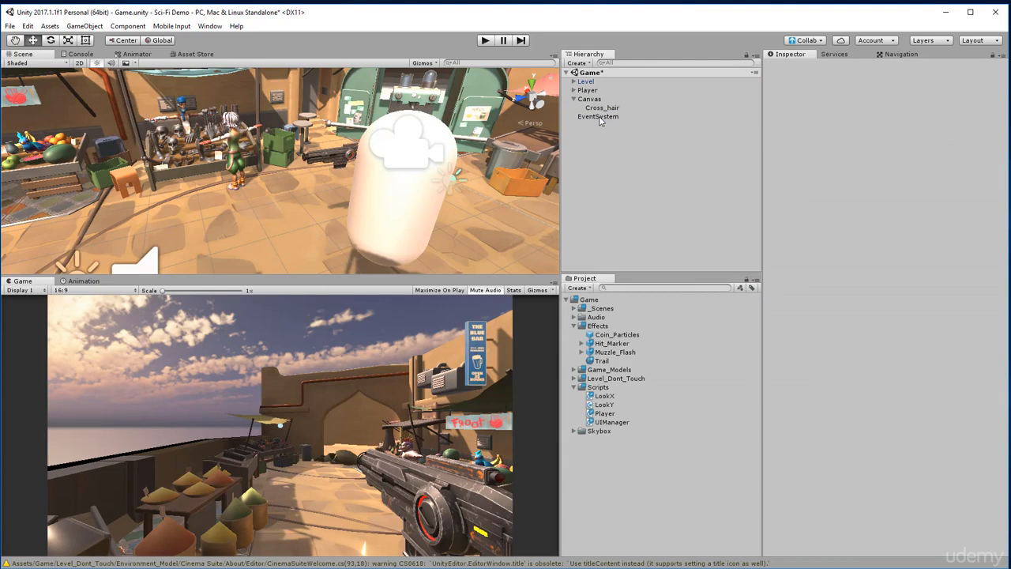
# - Add a UI Text under the Canvas named Ammo_Text, checking it beside Cross_hair
pyautogui.rightClick(589, 98)
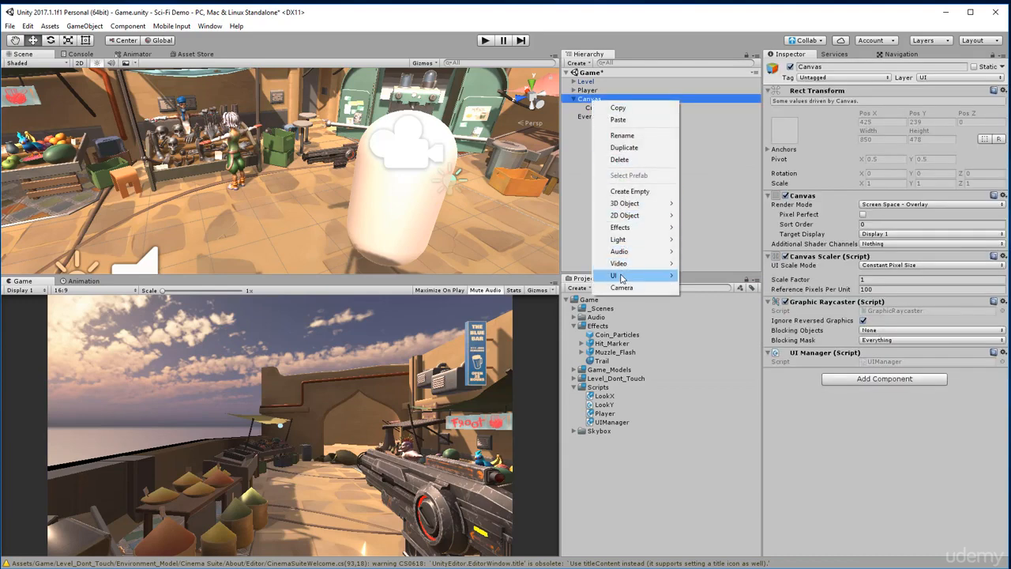
pyautogui.click(612, 275)
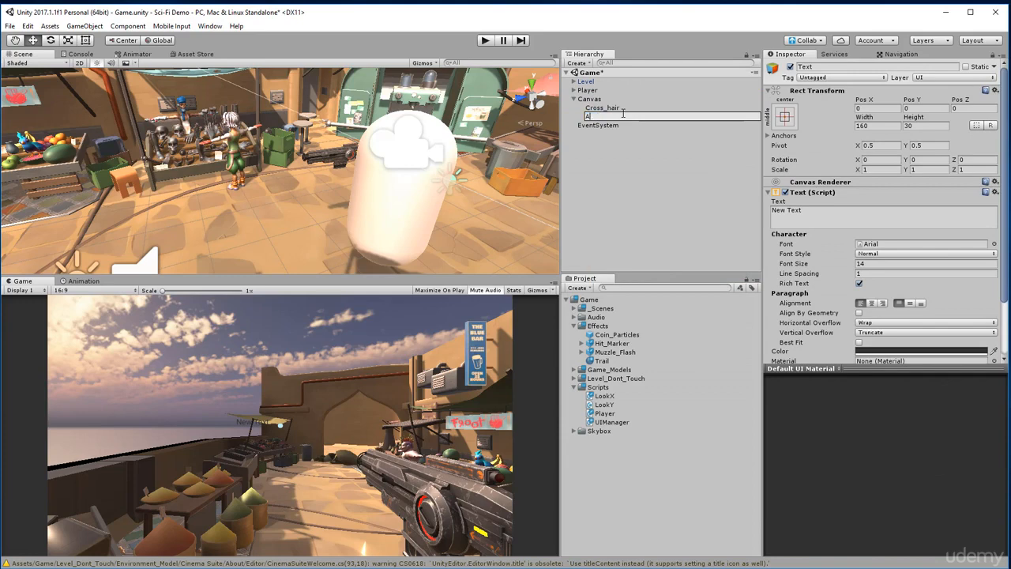
pyautogui.write('Ammo_Text')
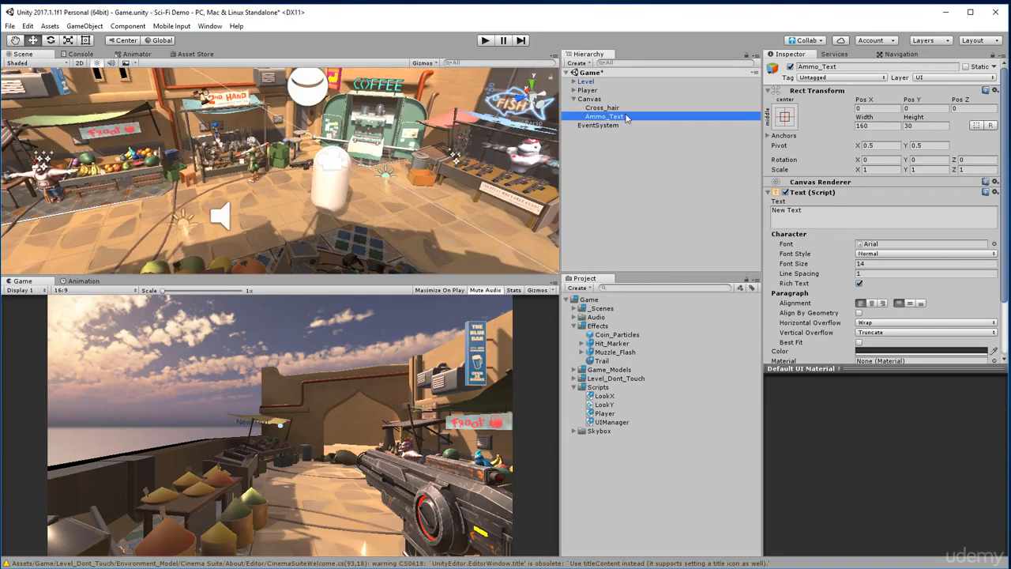
pyautogui.click(601, 107)
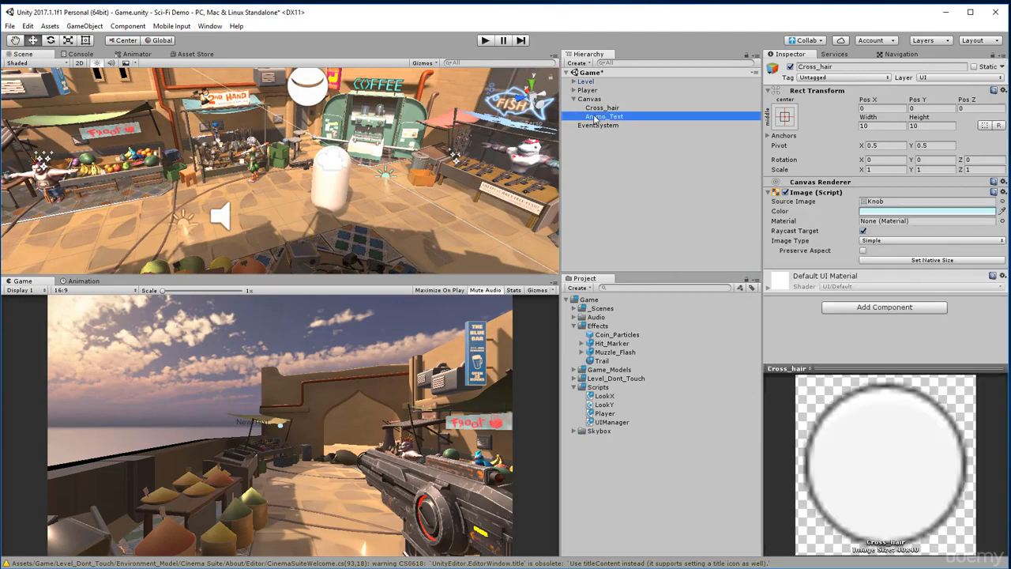
pyautogui.click(603, 117)
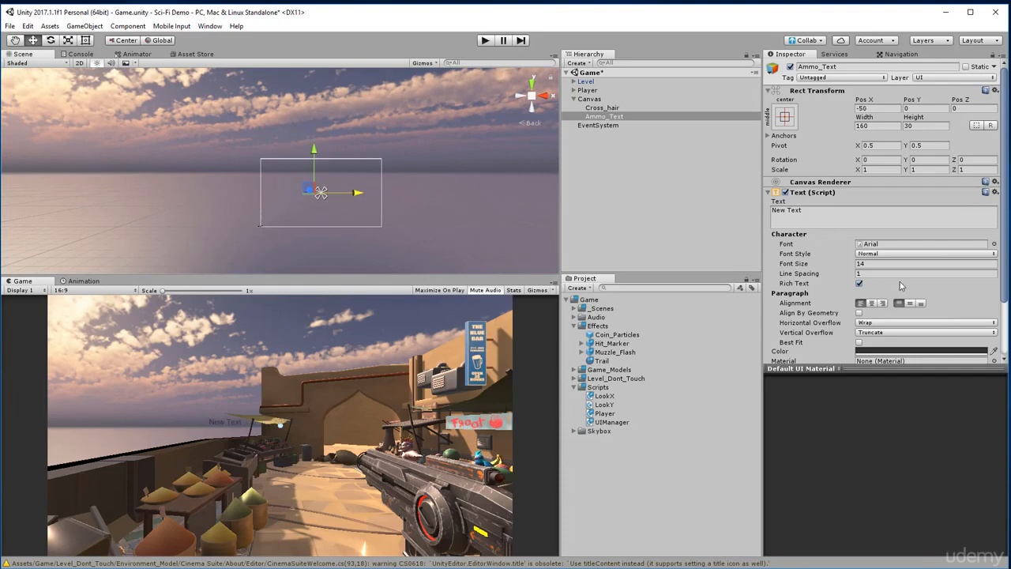
# - Select the placeholder text and set the label colour to white after trying red and other tints
pyautogui.tripleClick(908, 263)
pyautogui.write('15')
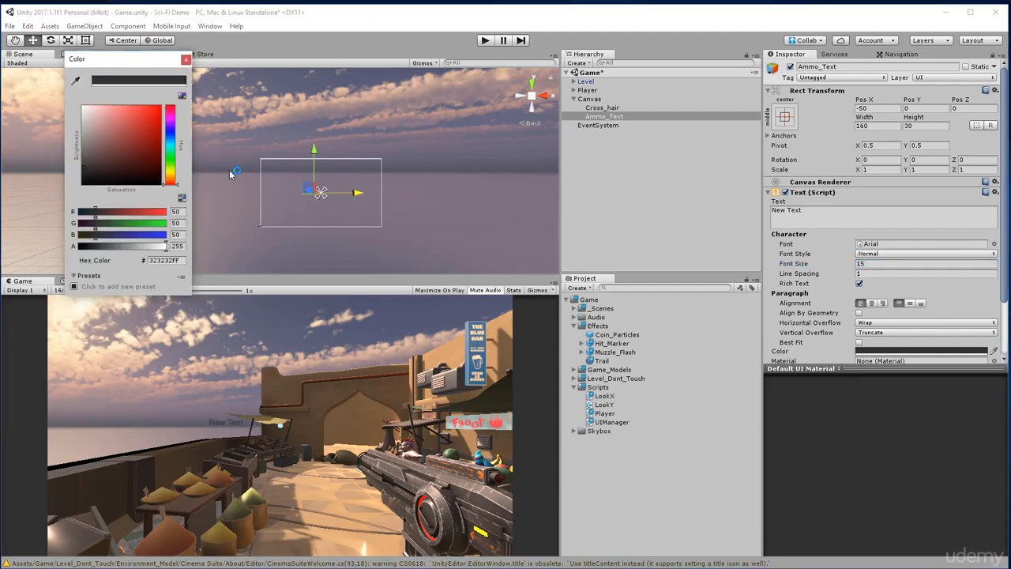
pyautogui.click(84, 134)
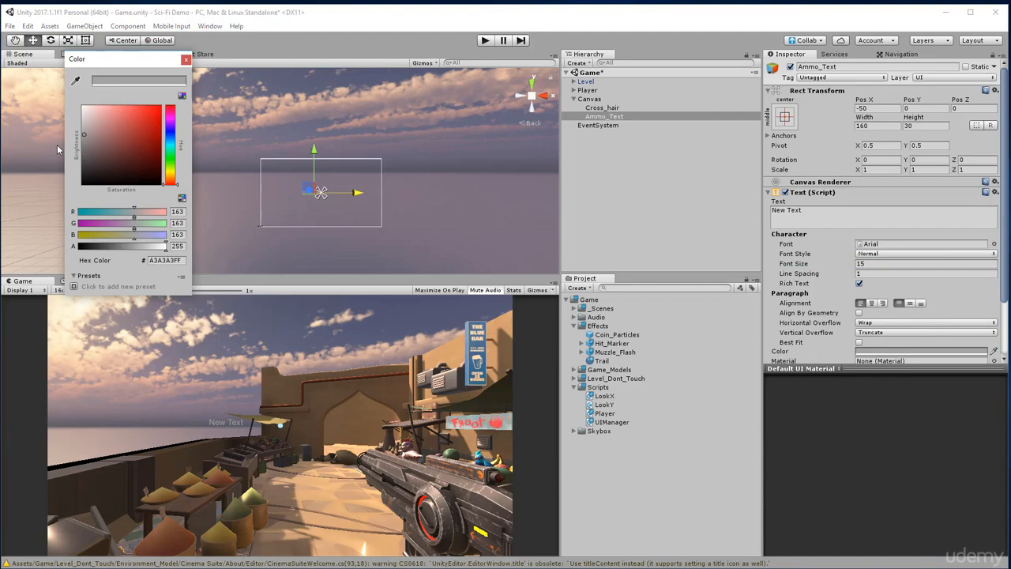
pyautogui.click(158, 107)
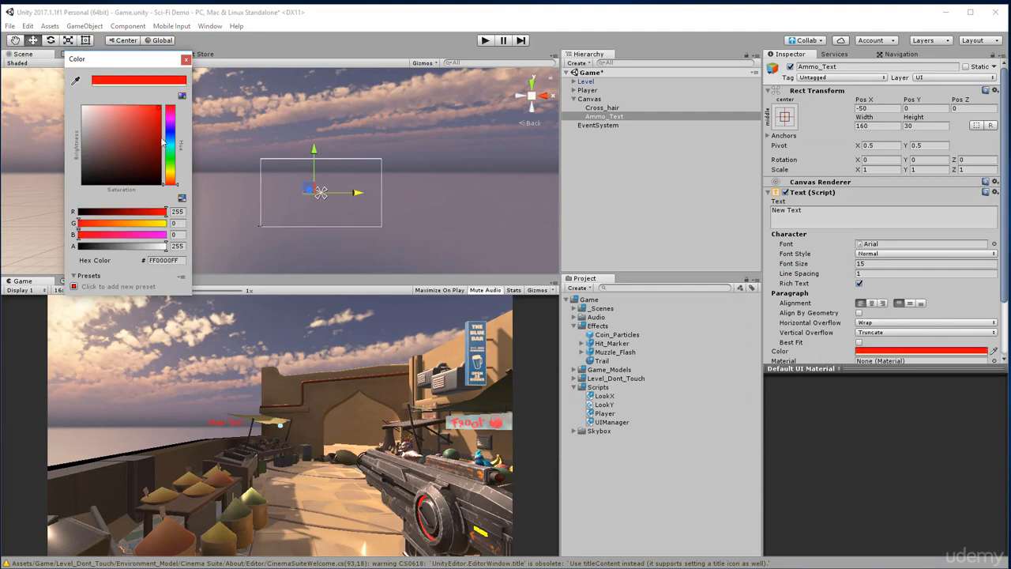
pyautogui.click(152, 126)
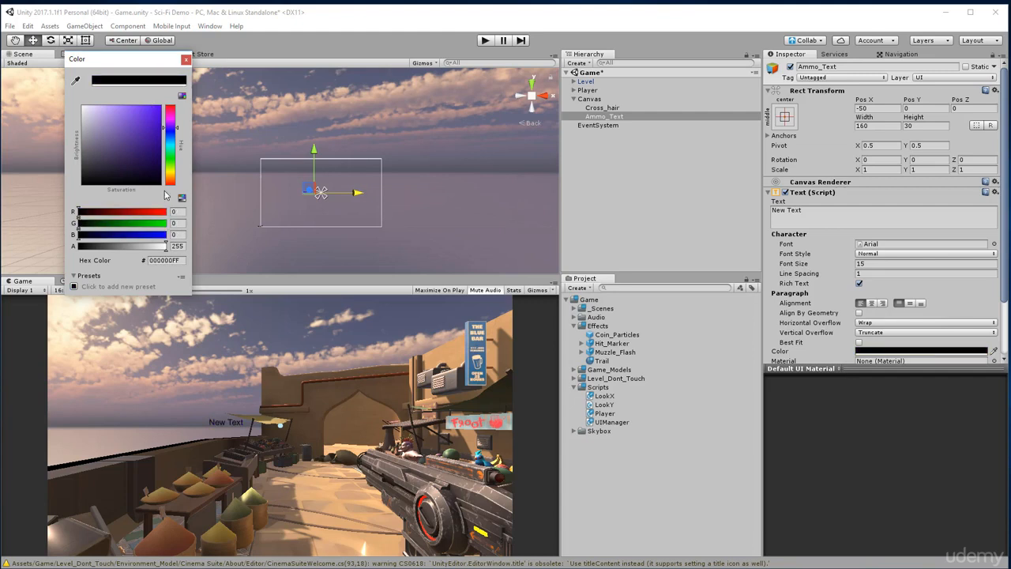
pyautogui.click(177, 107)
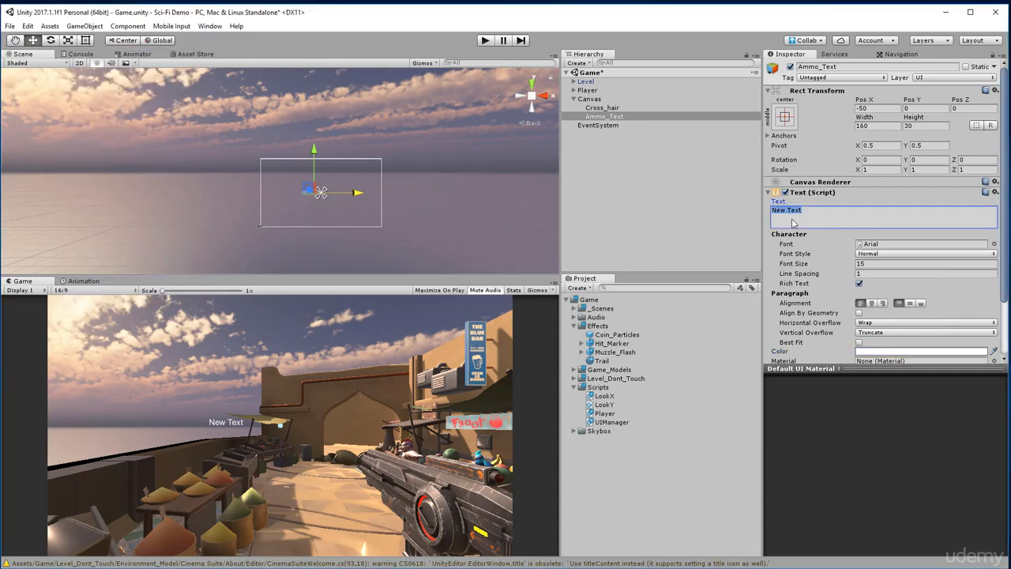
# - Set the label to 'Ammo: 50' and anchor it to the bottom-left corner of the screen
pyautogui.write('Ammo')
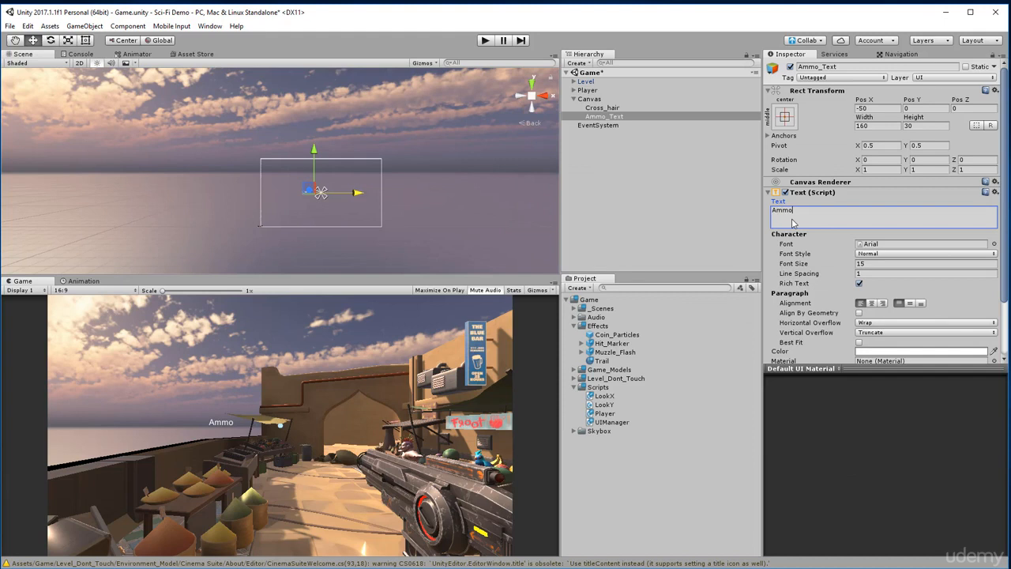
pyautogui.write(':')
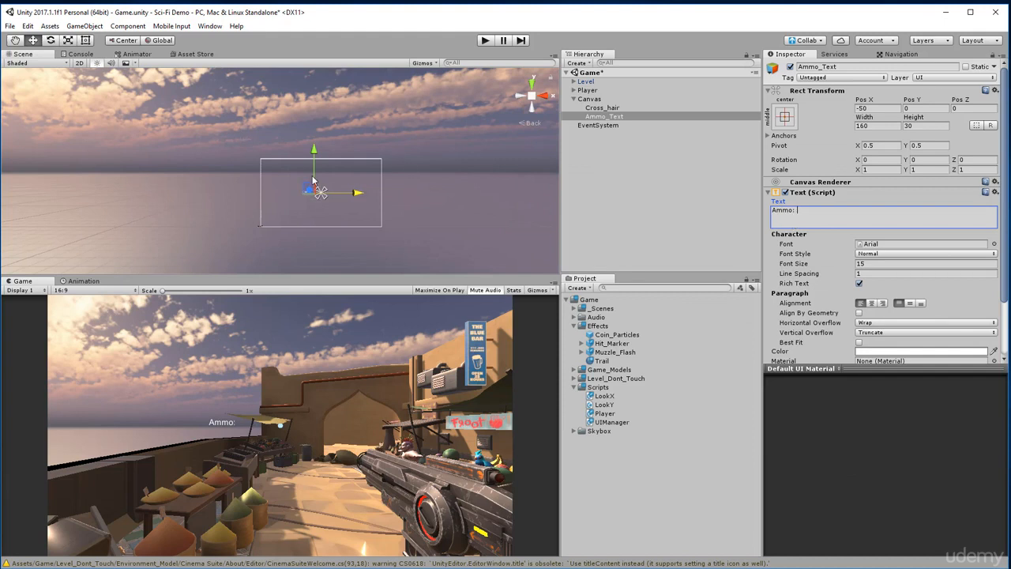
pyautogui.write('50')
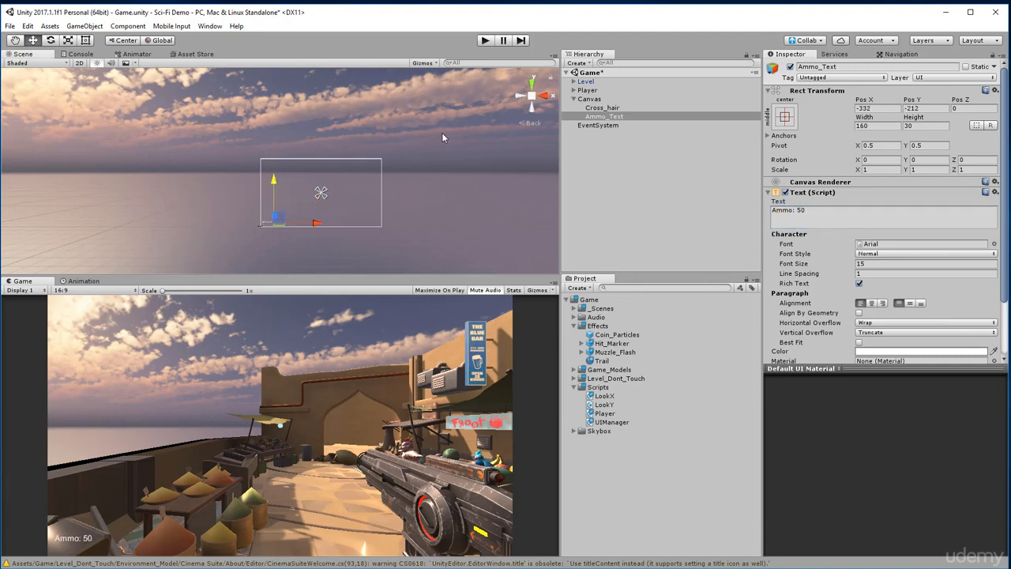
pyautogui.click(600, 107)
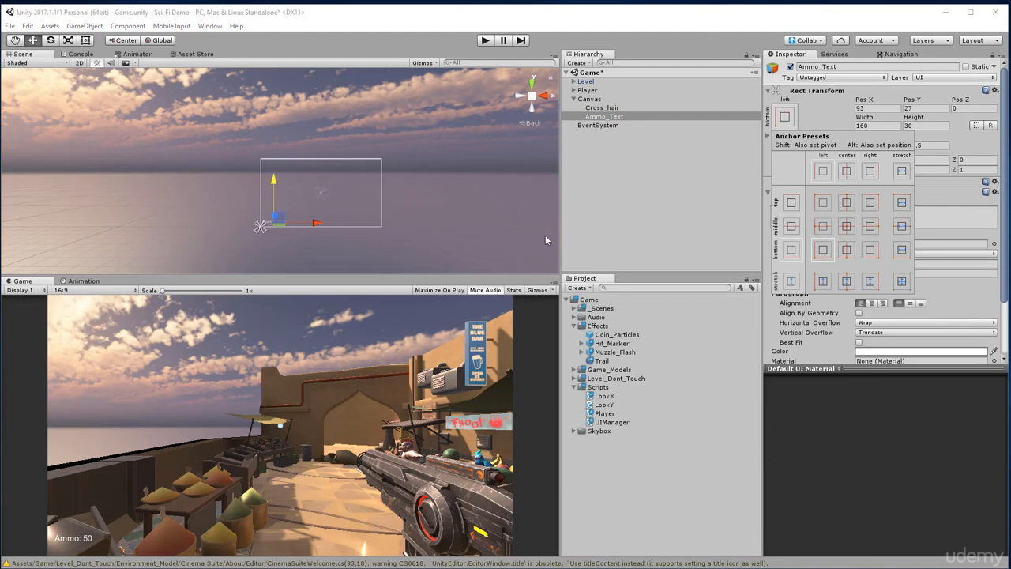
pyautogui.moveTo(25, 276)
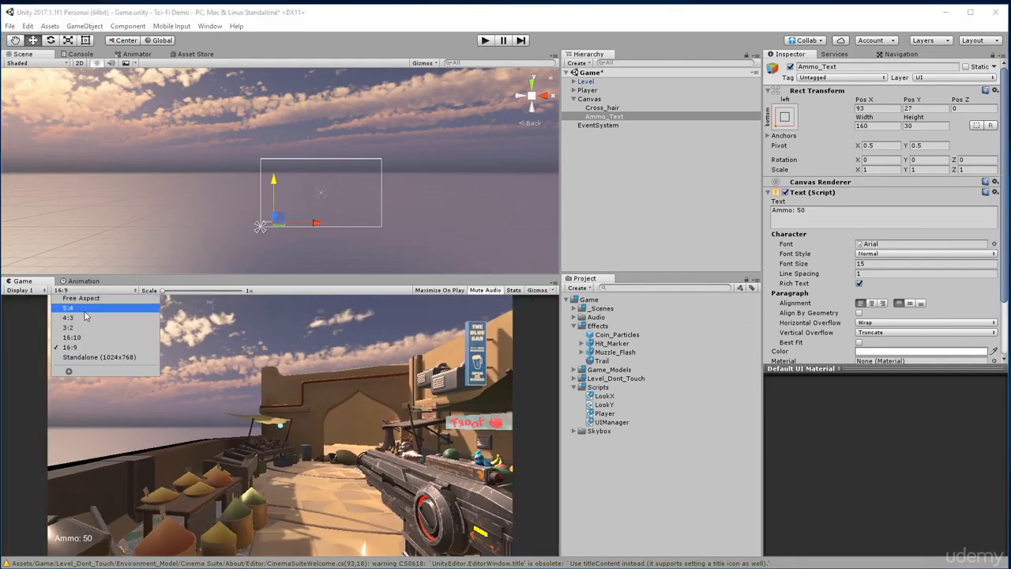
pyautogui.click(69, 306)
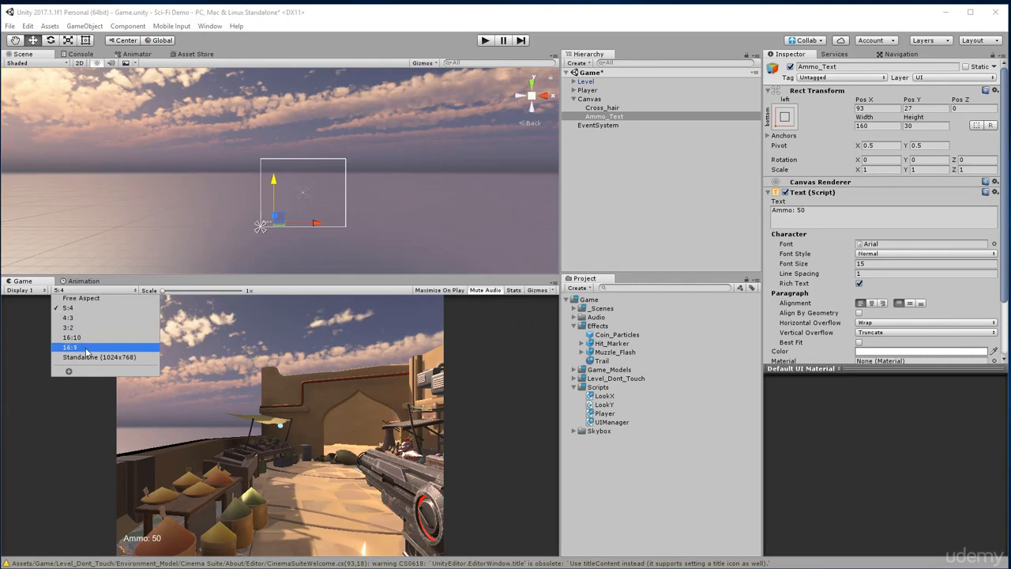
pyautogui.click(71, 347)
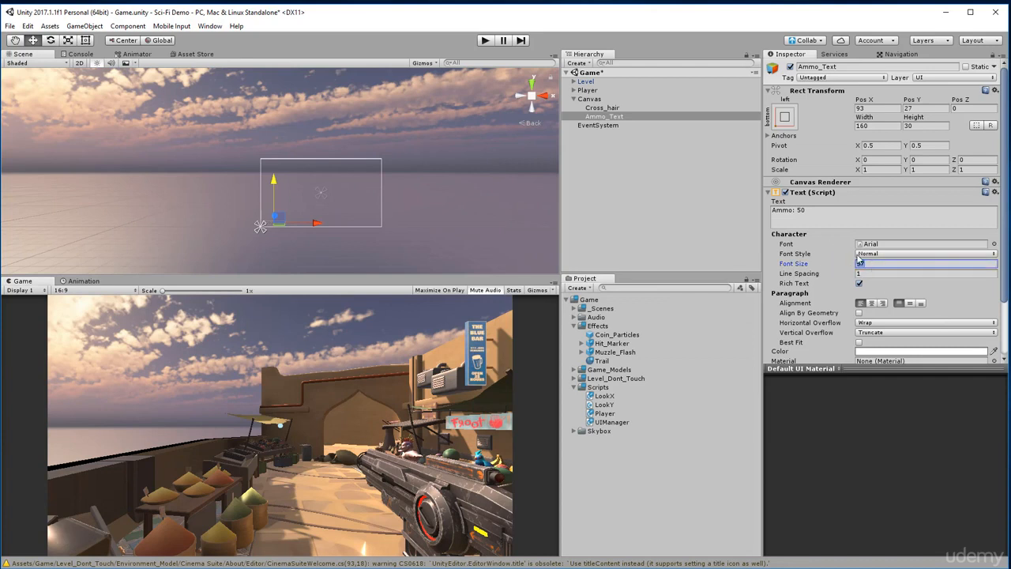
# - Set Horizontal and Vertical Overflow to Overflow and select the Font Size value to enlarge it
pyautogui.click(923, 256)
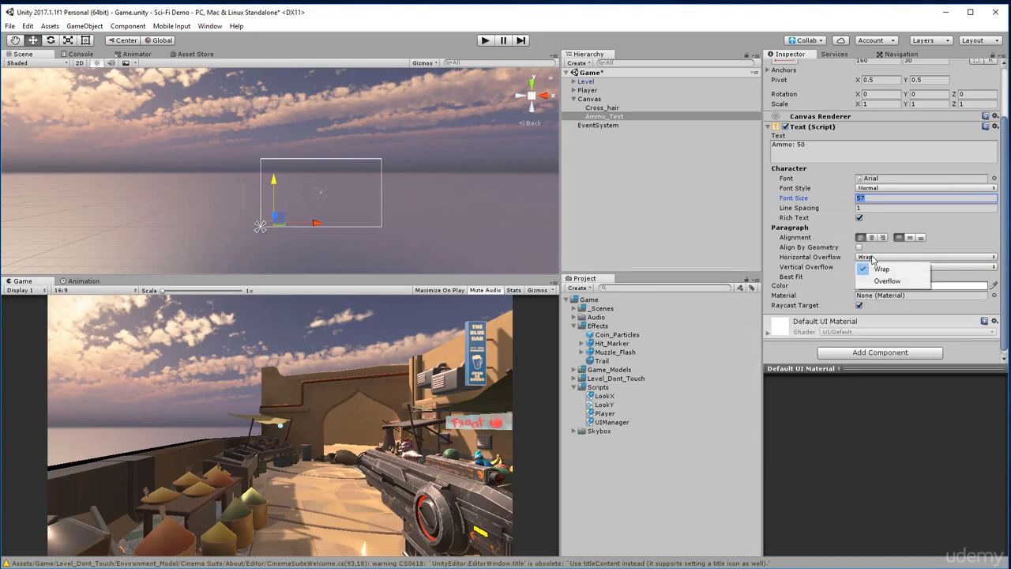
pyautogui.click(886, 281)
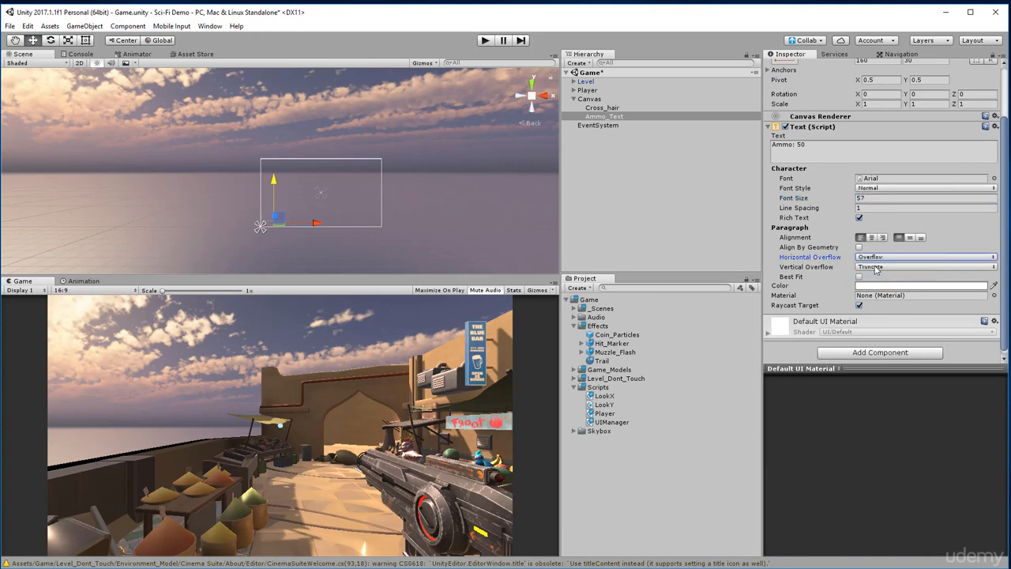
pyautogui.click(924, 265)
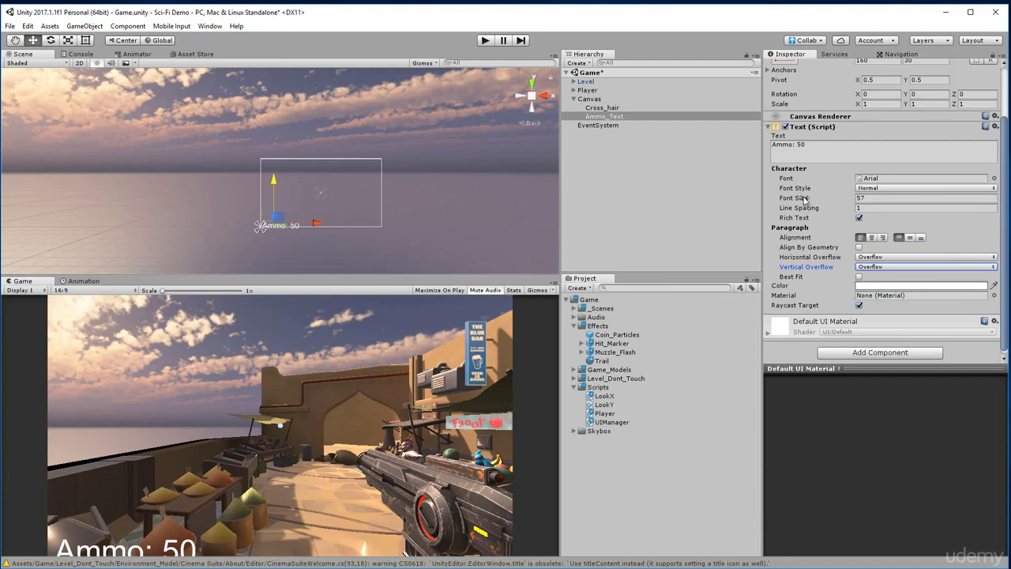
pyautogui.tripleClick(924, 197)
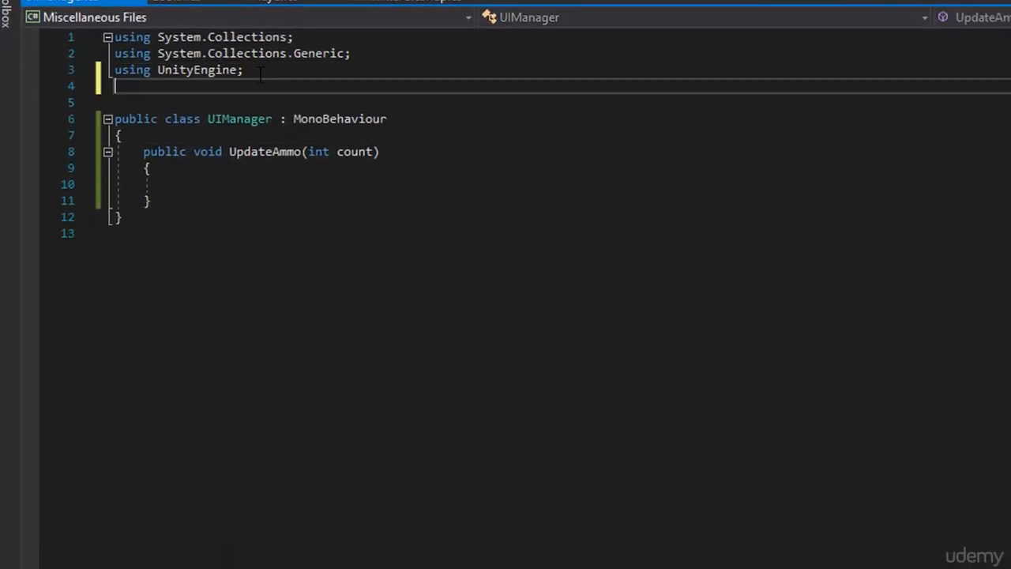
# - Add 'using UnityEngine.UI;' and declare a serialized private Text field _ammoText
pyautogui.write('using')
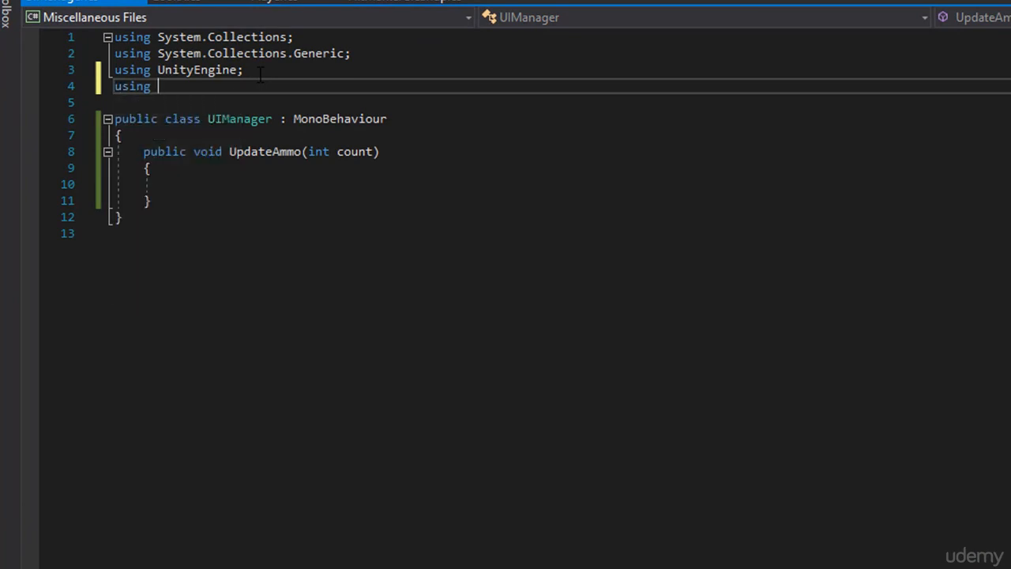
pyautogui.write('unit')
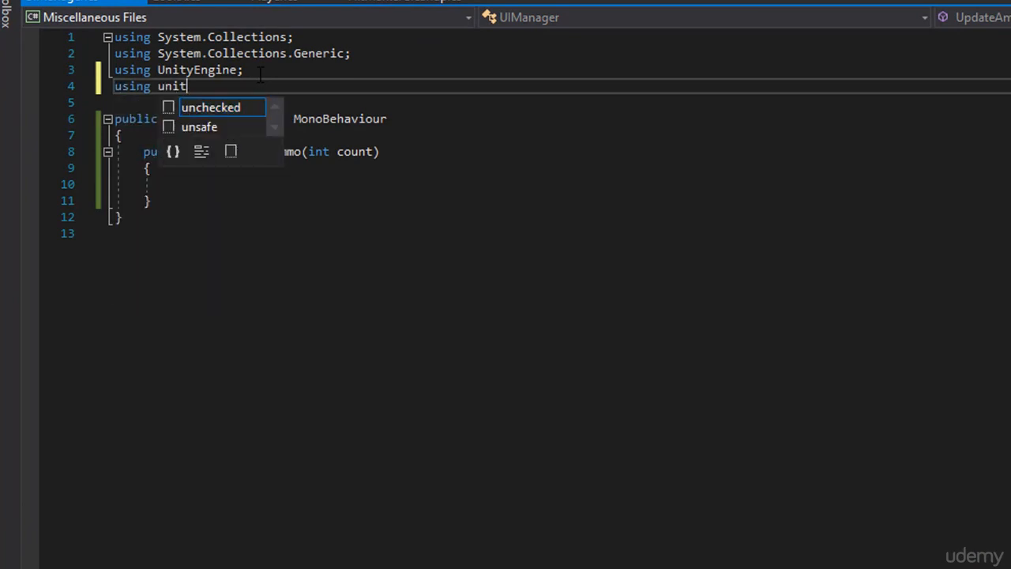
pyautogui.write('Unityen')
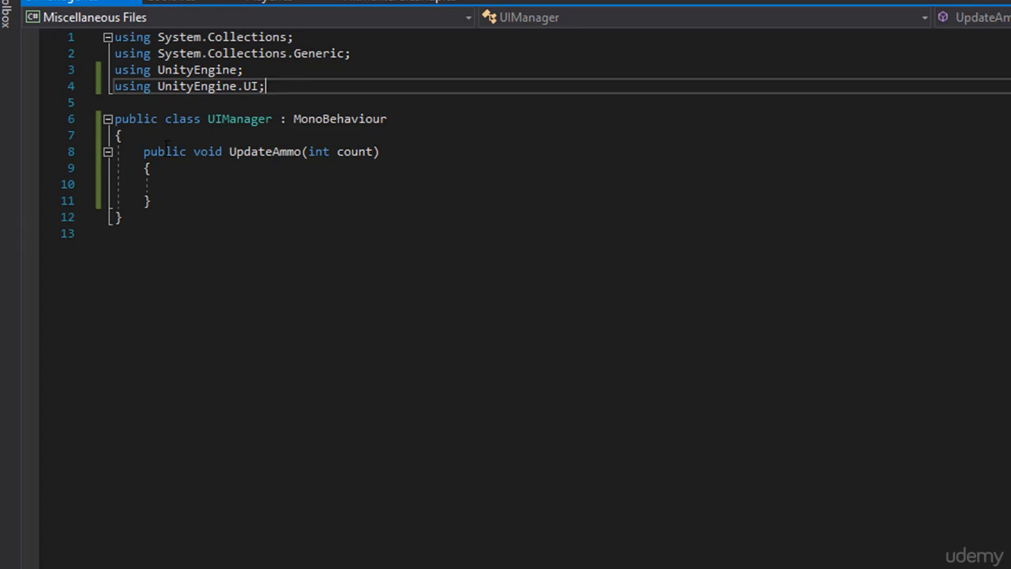
pyautogui.write('publ')
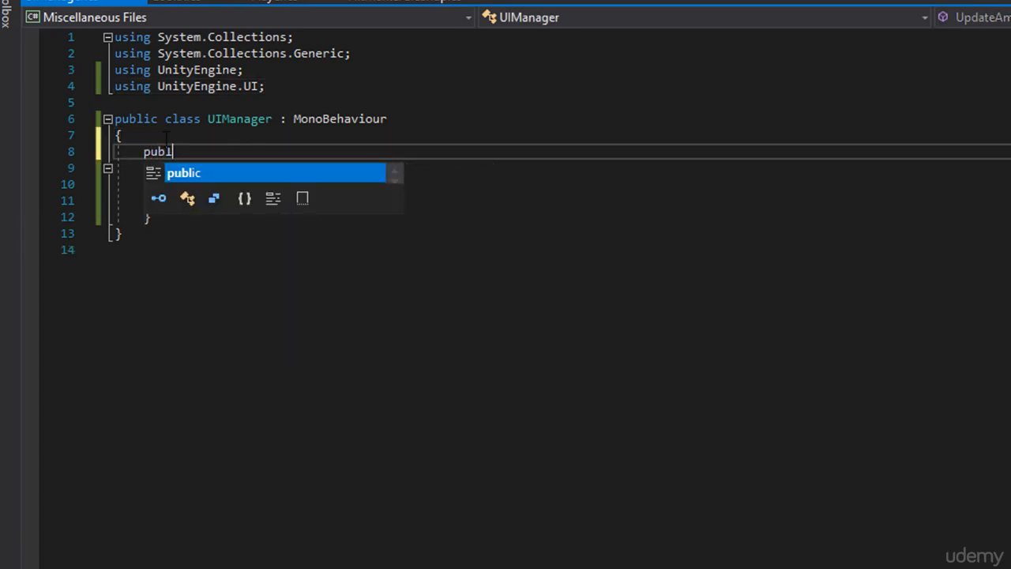
pyautogui.write('private Te')
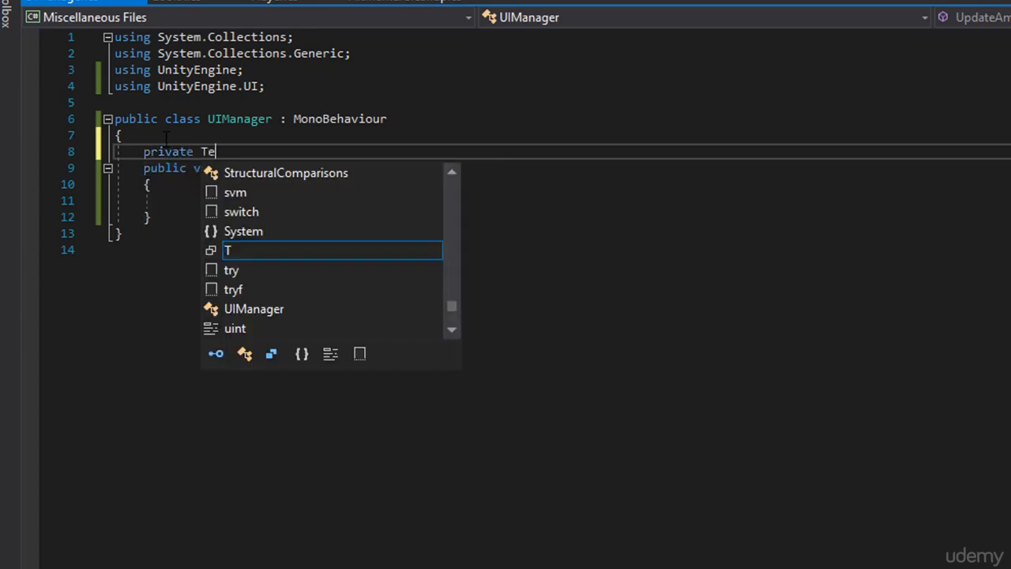
pyautogui.write('xt')
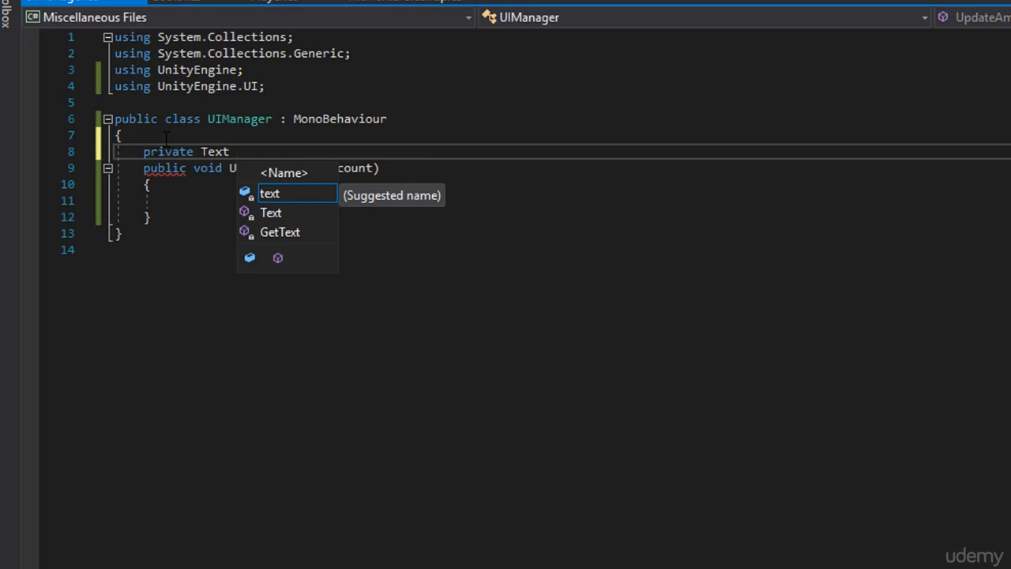
pyautogui.write('_ammoText;')
pyautogui.write('[s')
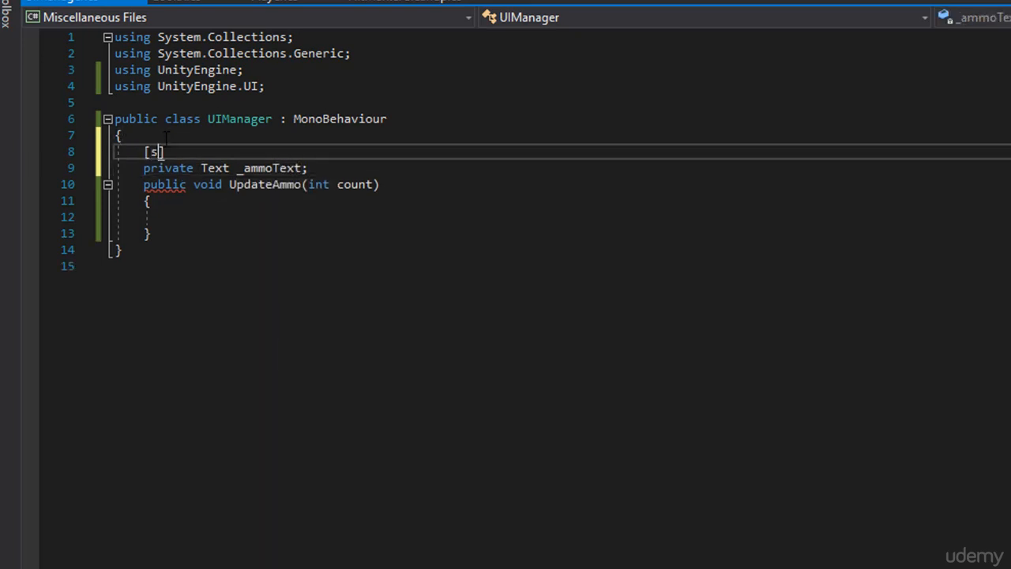
pyautogui.write('s')
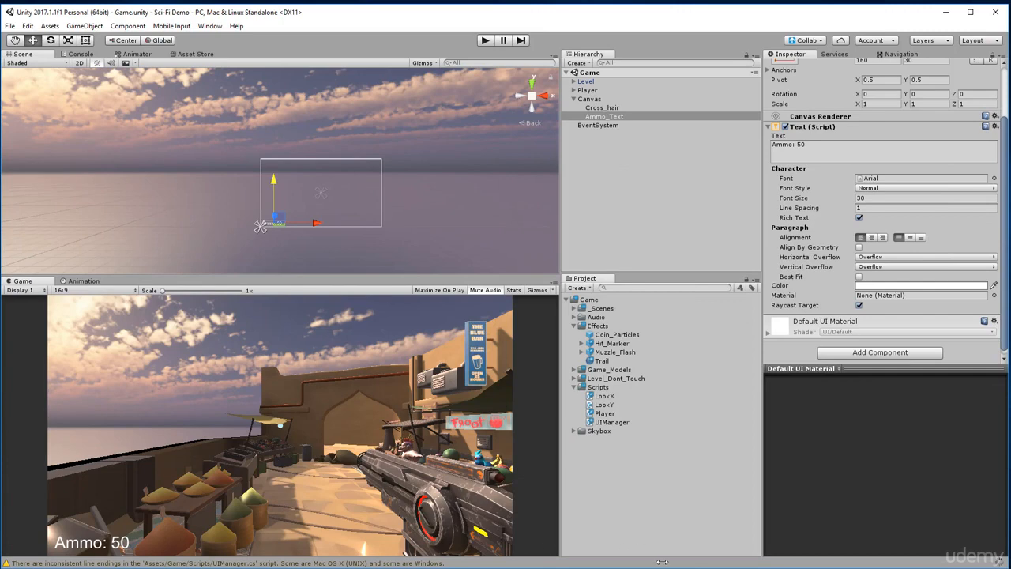
pyautogui.moveTo(600, 101)
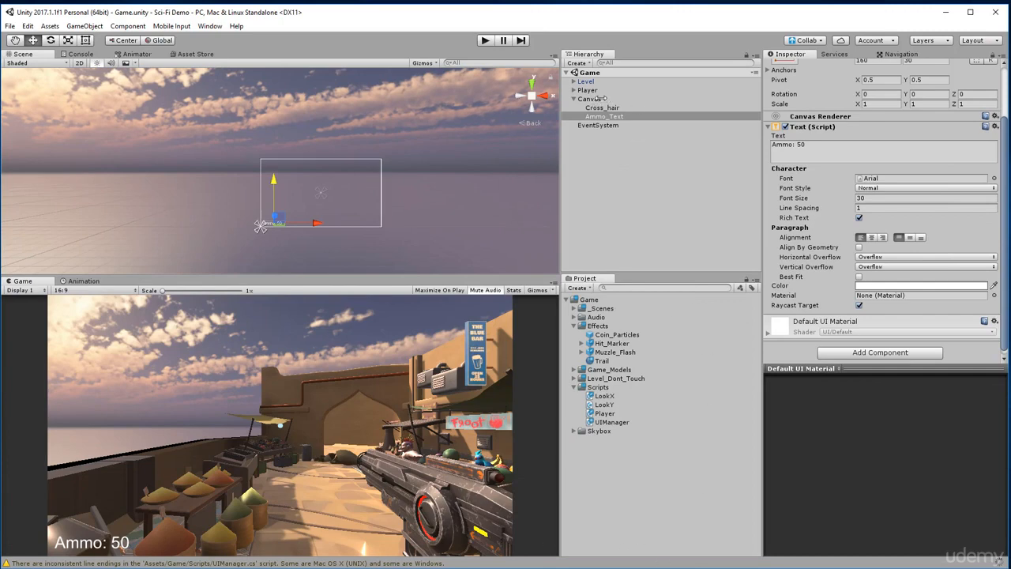
# - After Unity recompiles, switch back to editing UIManager.cs in Visual Studio
pyautogui.click(589, 98)
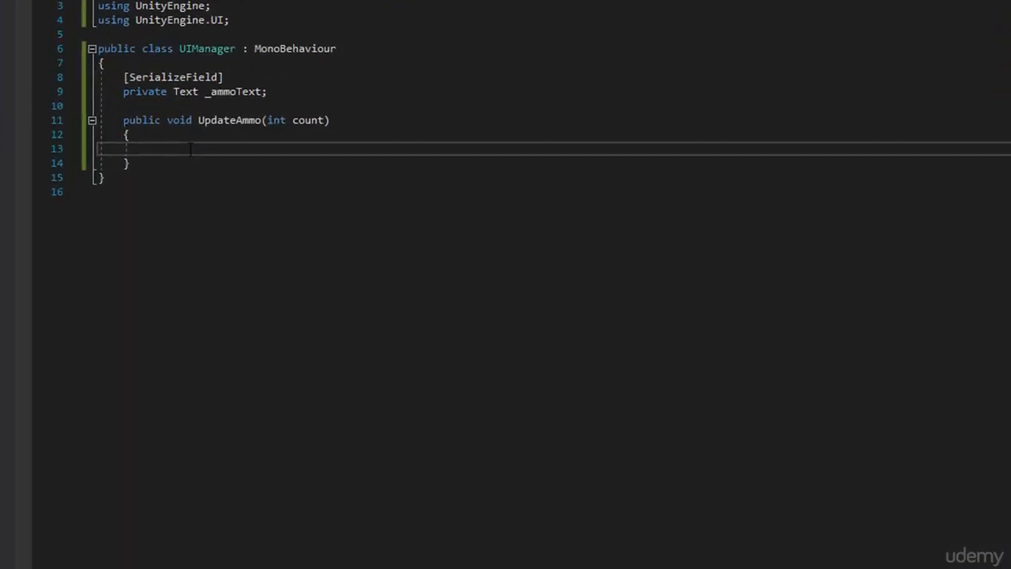
# - Begin writing _ammoText.text, dismiss the save prompt, assign Ammo_Text on Canvas and reopen UIManager
pyautogui.write('_ammoText')
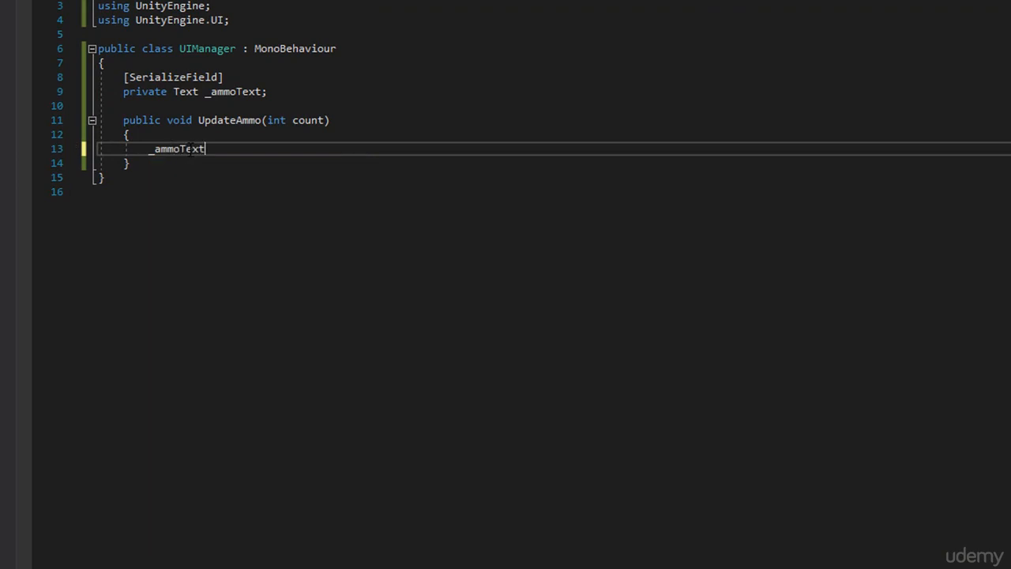
pyautogui.write('.text')
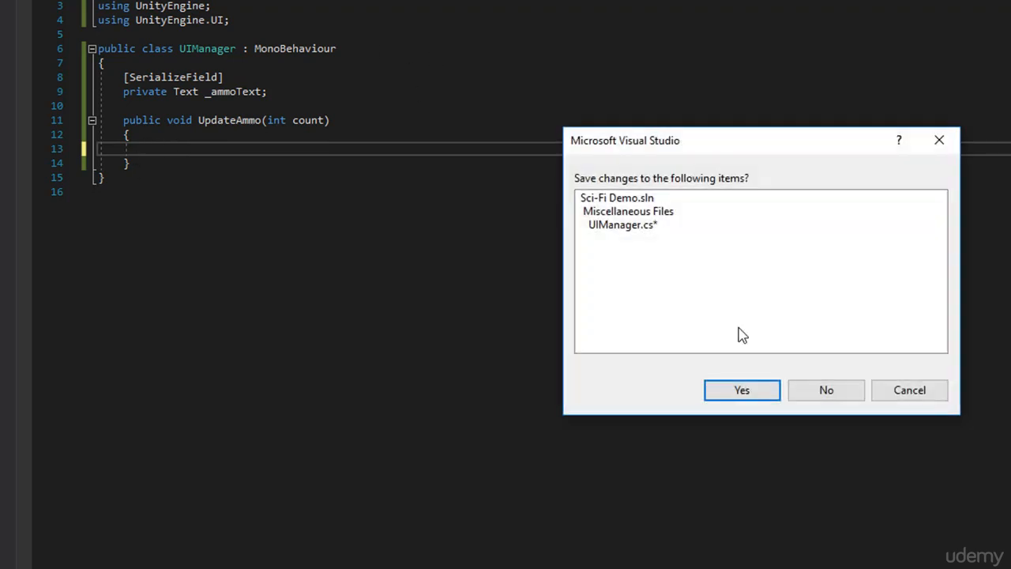
pyautogui.click(740, 389)
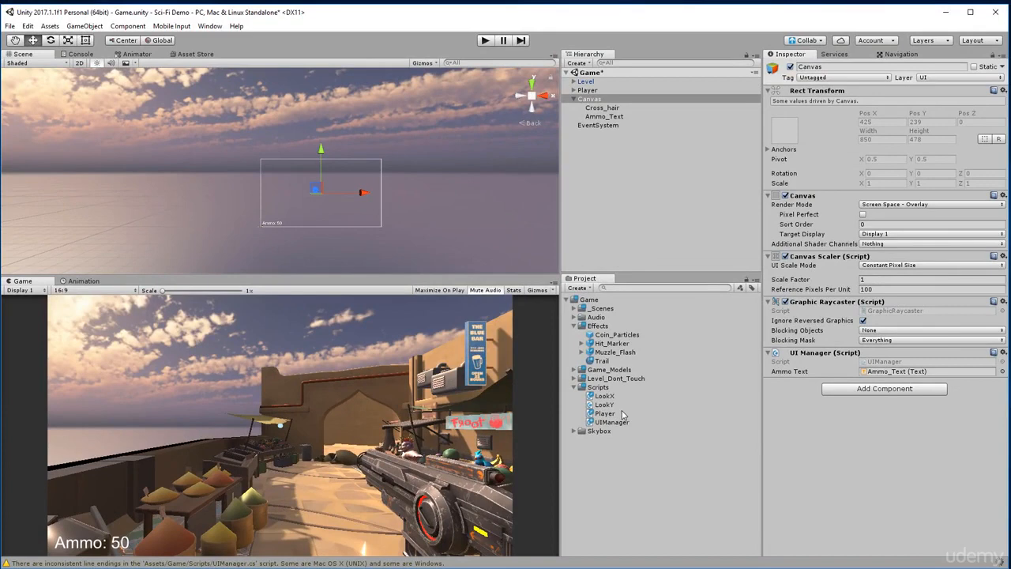
pyautogui.doubleClick(605, 420)
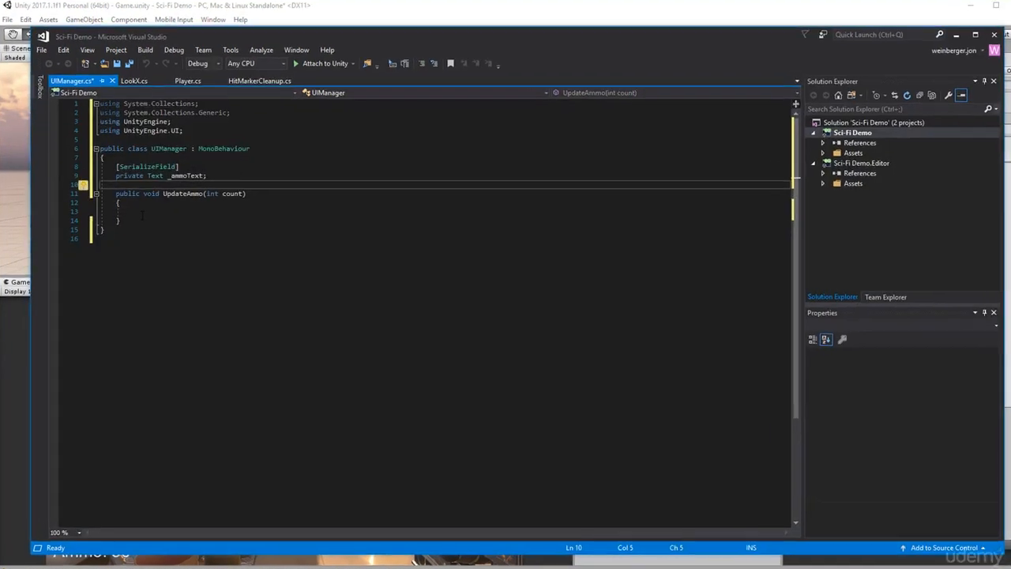
# - Write _ammoText.text = "Ammo: " + count; inside UpdateAmmo and verify count is the parameter
pyautogui.write('_ammoText.text = "')
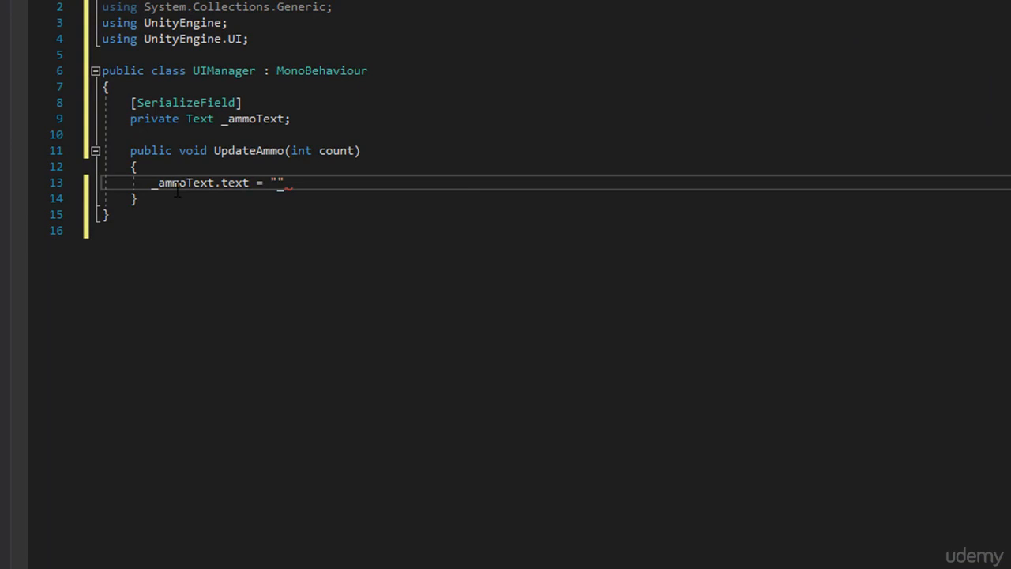
pyautogui.write('Ammo:')
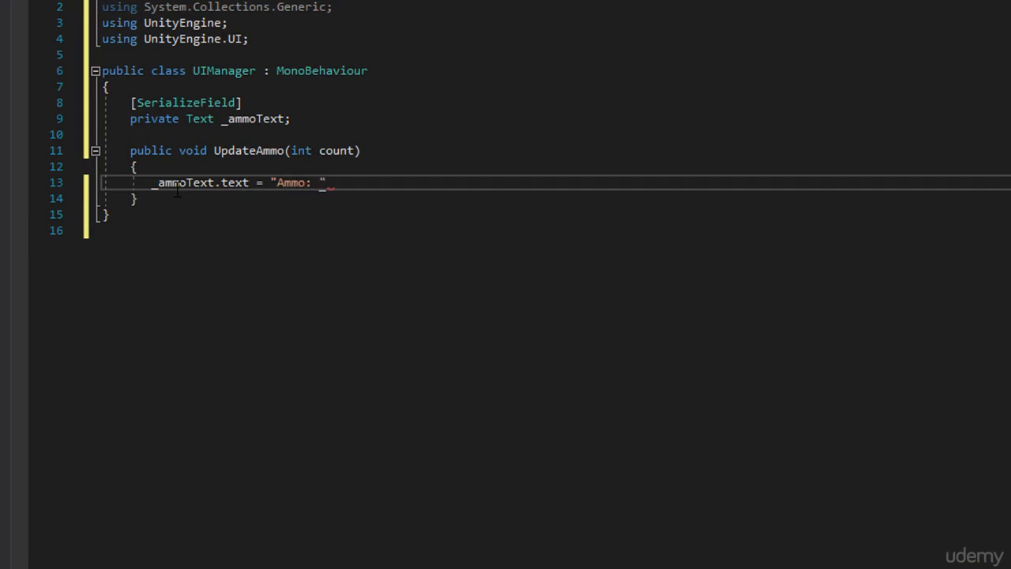
pyautogui.write('+')
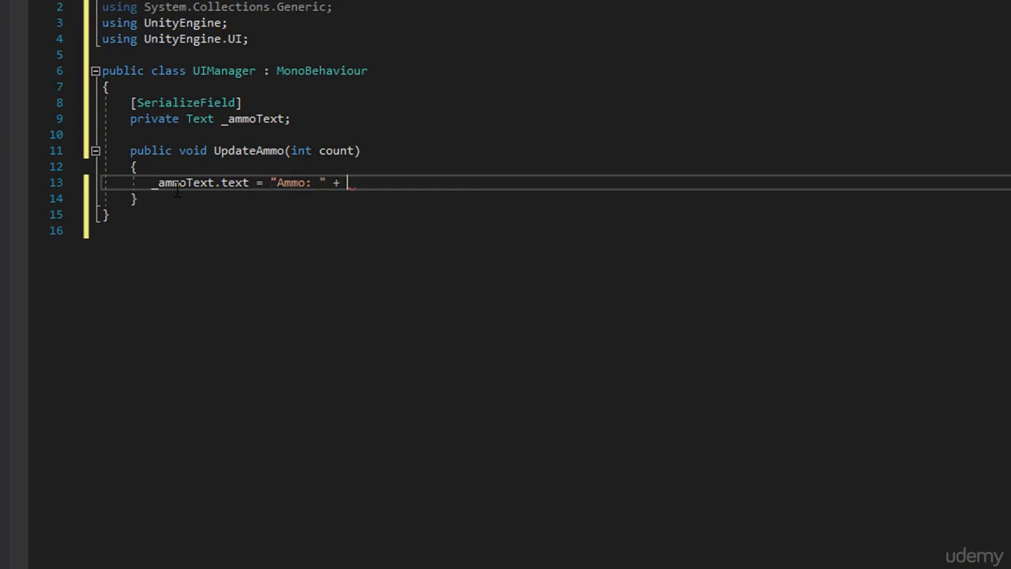
pyautogui.write('count')
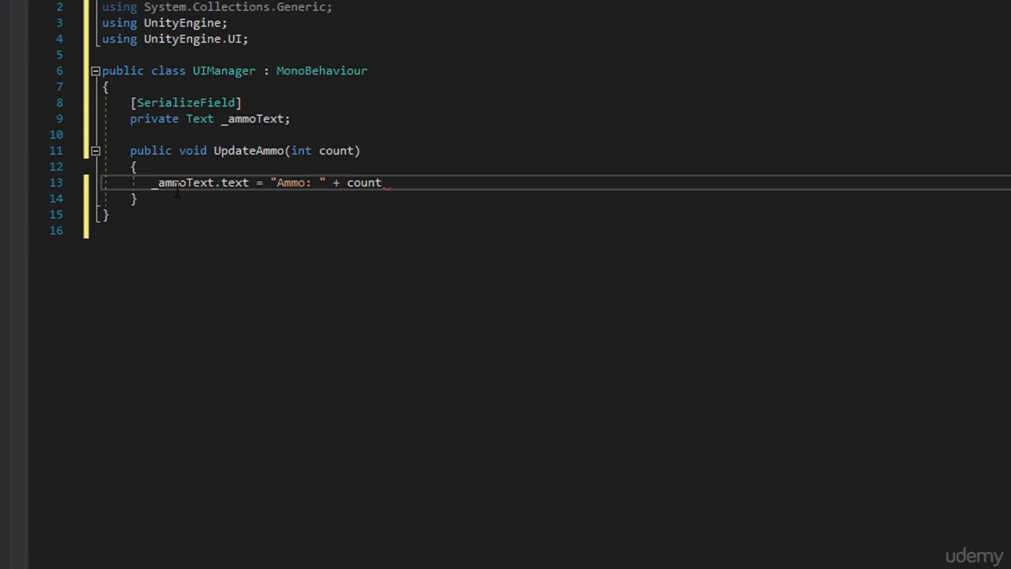
pyautogui.doubleClick(363, 183)
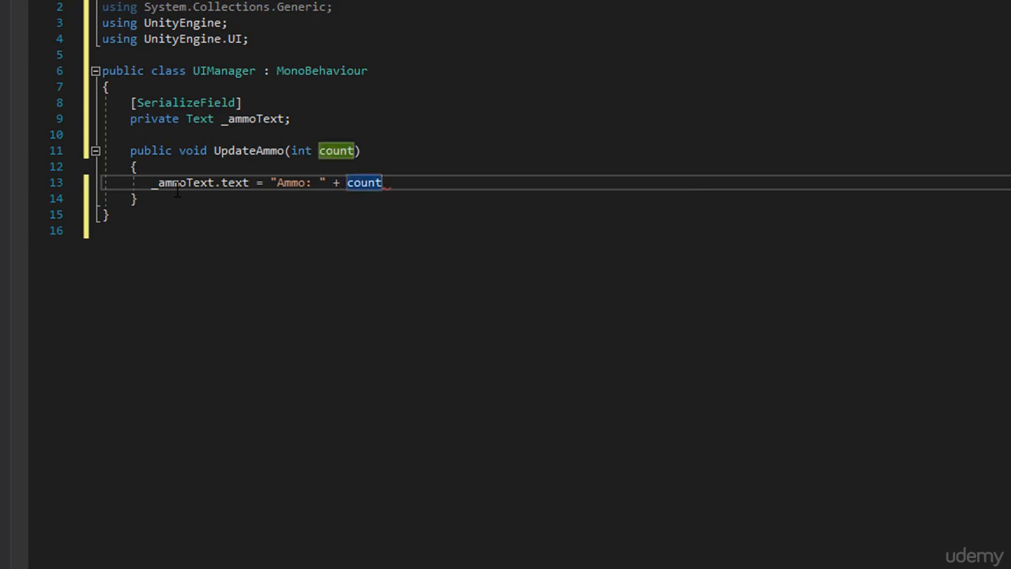
pyautogui.write(';')
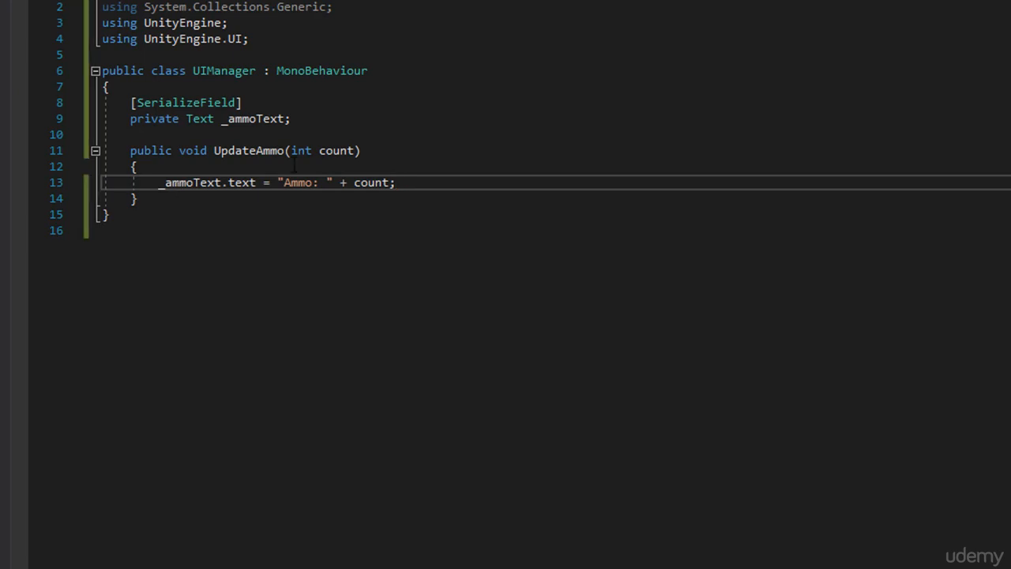
pyautogui.doubleClick(248, 151)
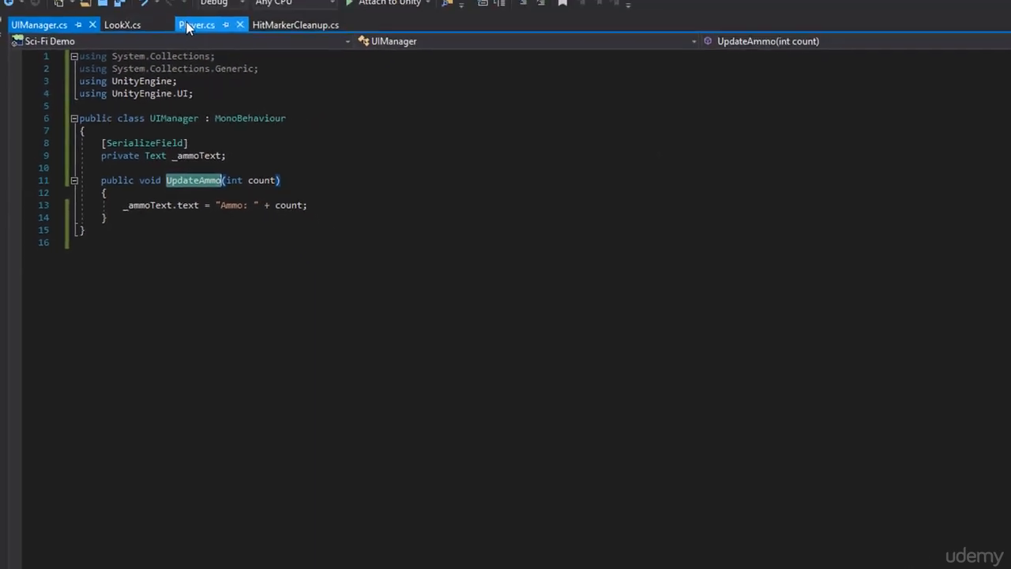
# - Switch to Player.cs and start a new field line directly under _isReLoading
pyautogui.click(196, 26)
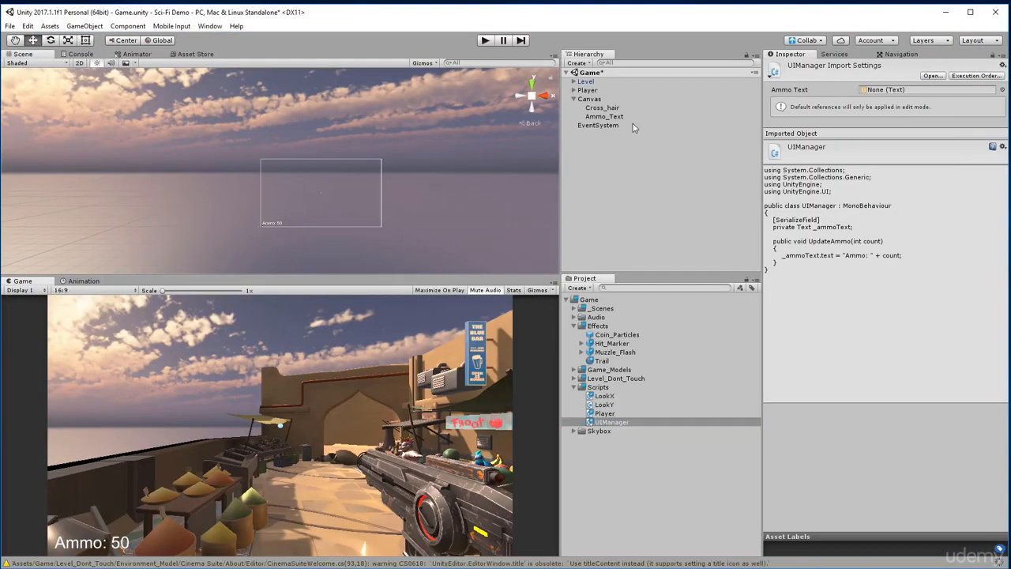
pyautogui.click(591, 98)
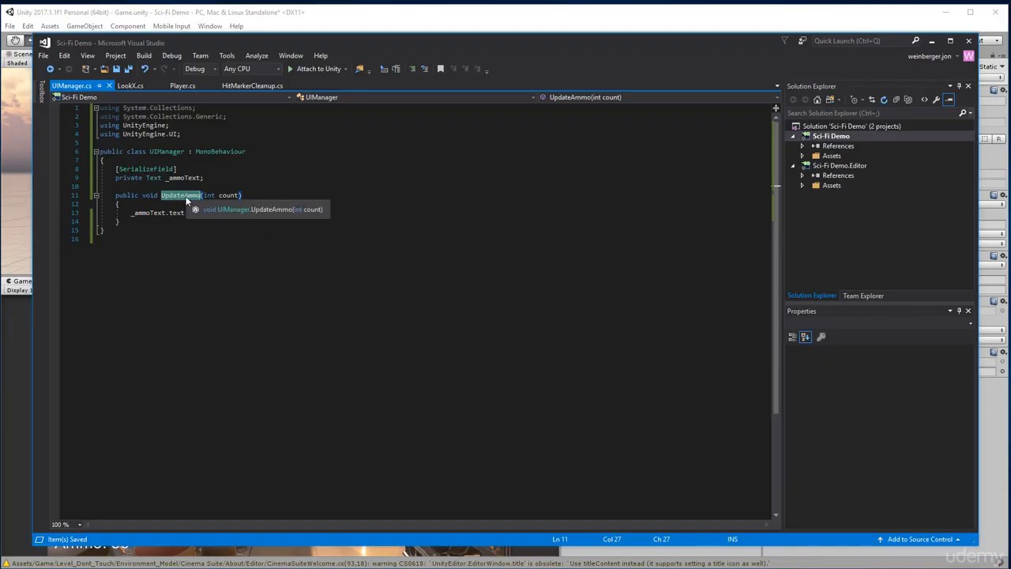
pyautogui.click(183, 85)
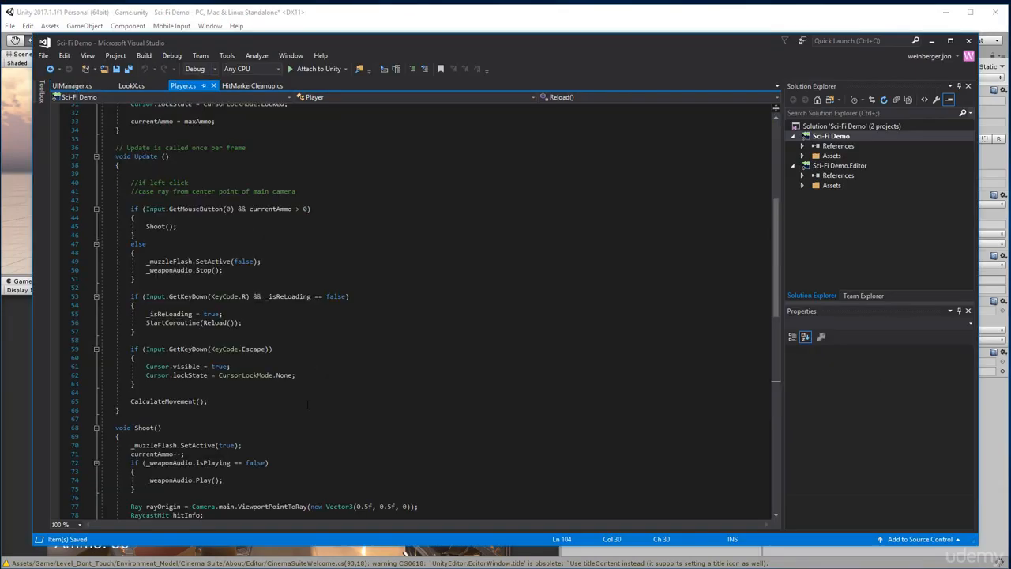
pyautogui.scroll(-3)
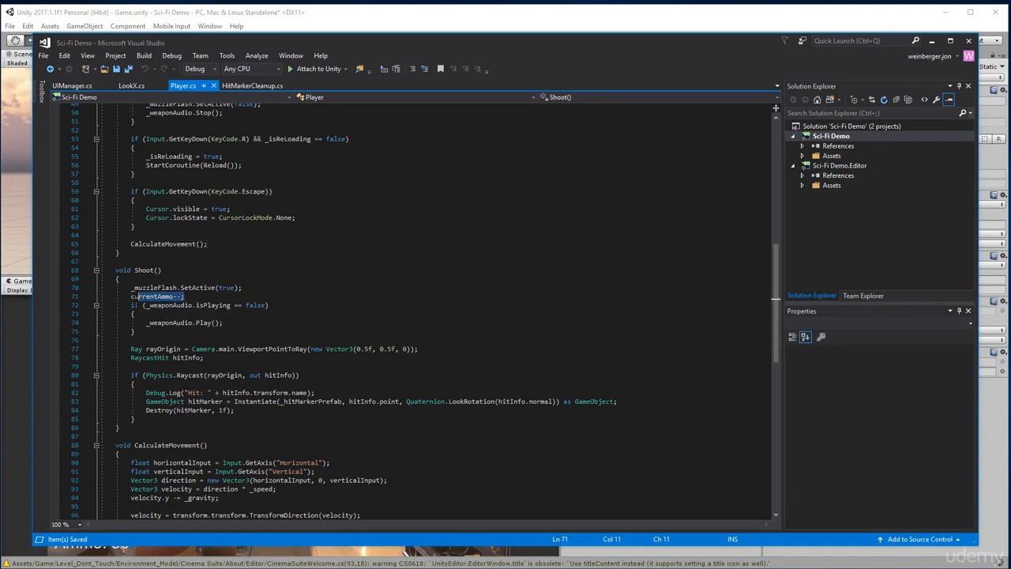
pyautogui.scroll(3)
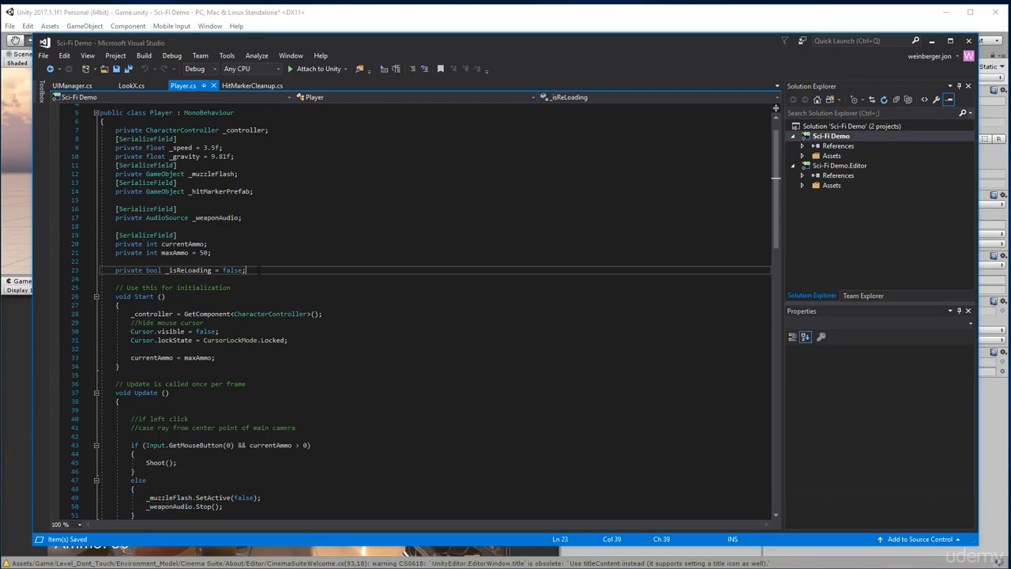
pyautogui.press('enter')
pyautogui.write('private')
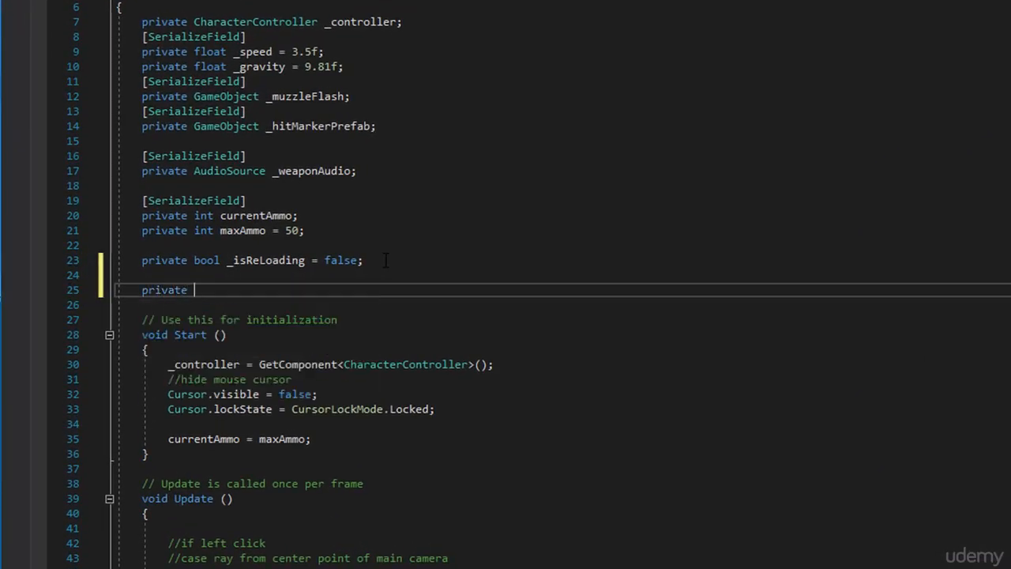
# - Declare the field private UIManager _uiManager; below the reloading flag
pyautogui.write('UIManager')
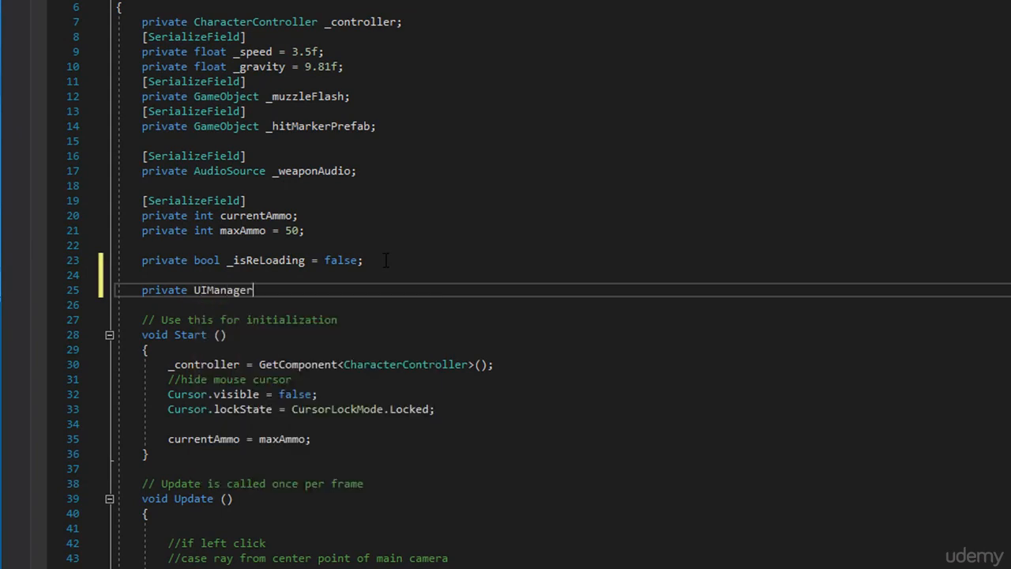
pyautogui.write('_uiManager;')
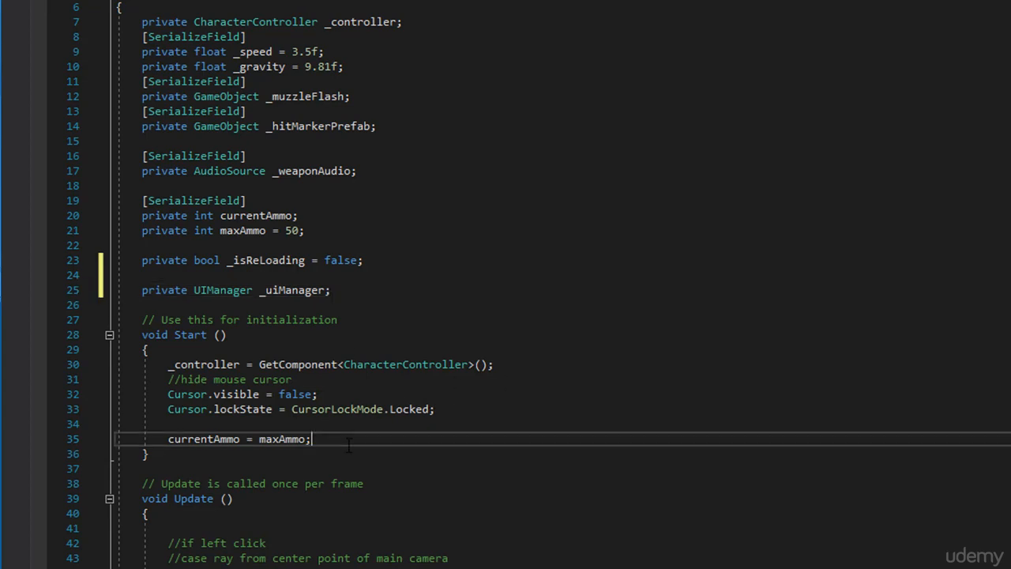
# - In Start, assign _uiManager = GameObject.Find("Canvas").GetComponent<UIManager>();
pyautogui.press('enter')
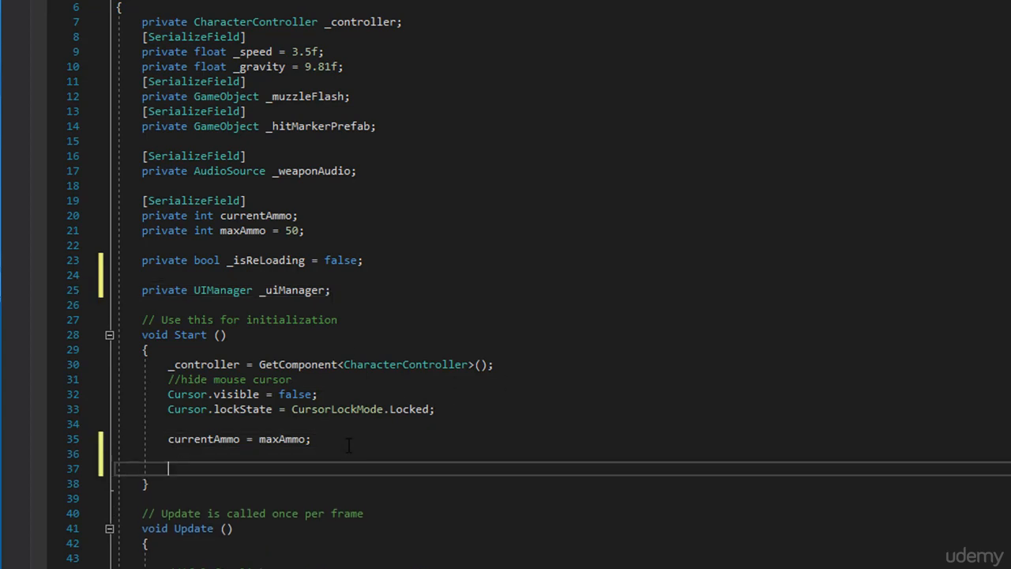
pyautogui.write('_uima')
pyautogui.write('"')
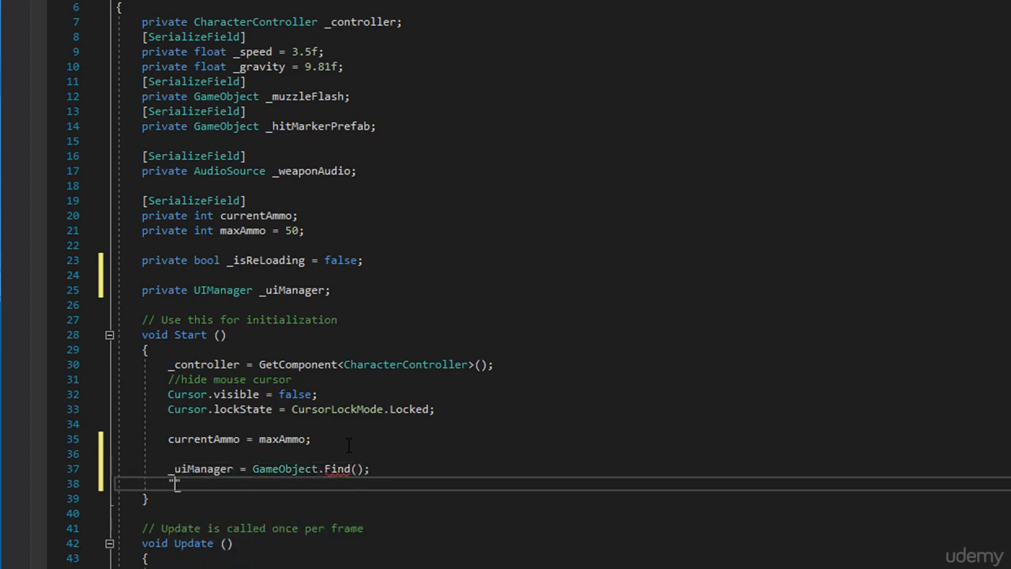
pyautogui.press('Backspace')
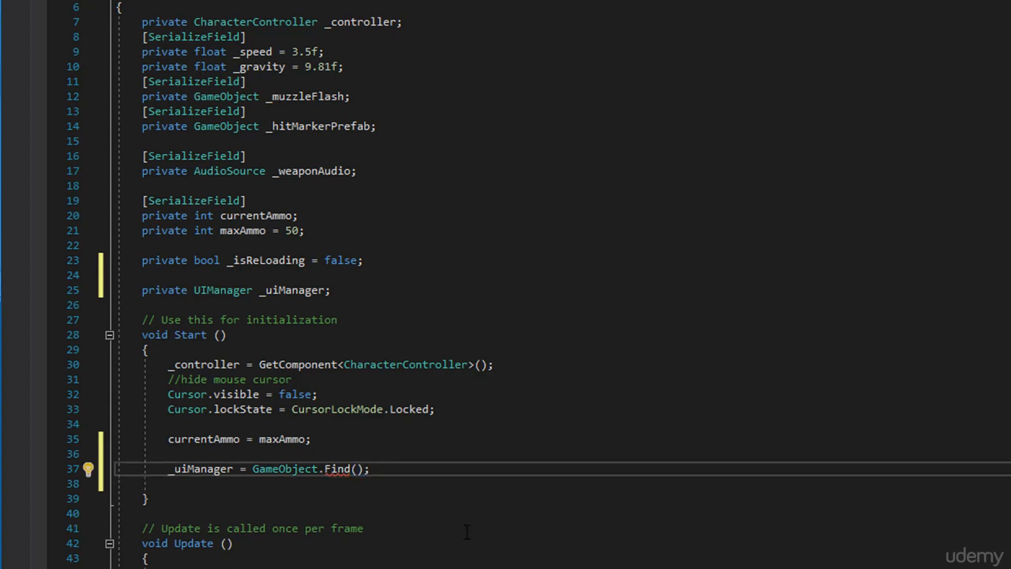
pyautogui.write('"Canvas"')
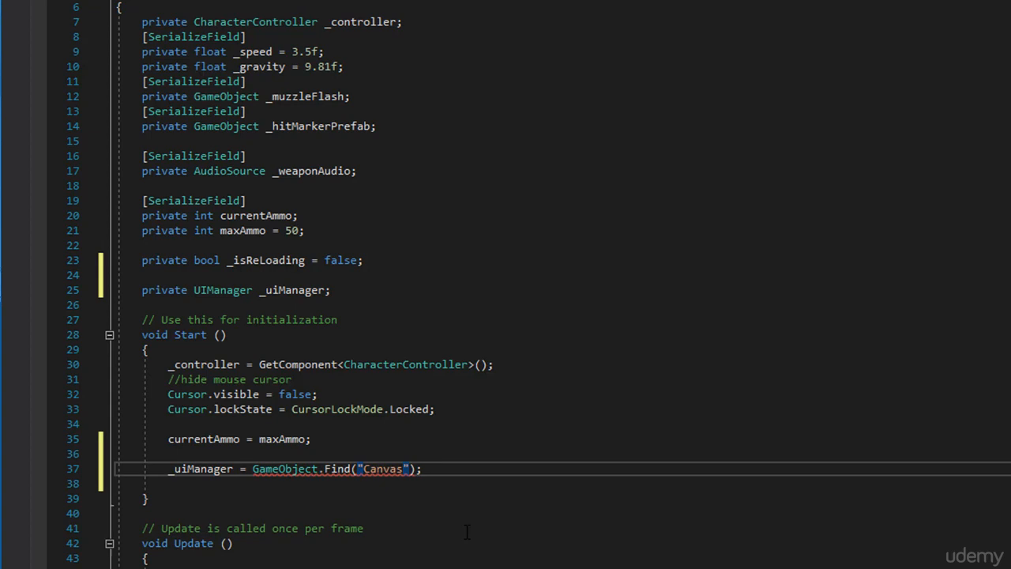
pyautogui.write('.GetComponent<)')
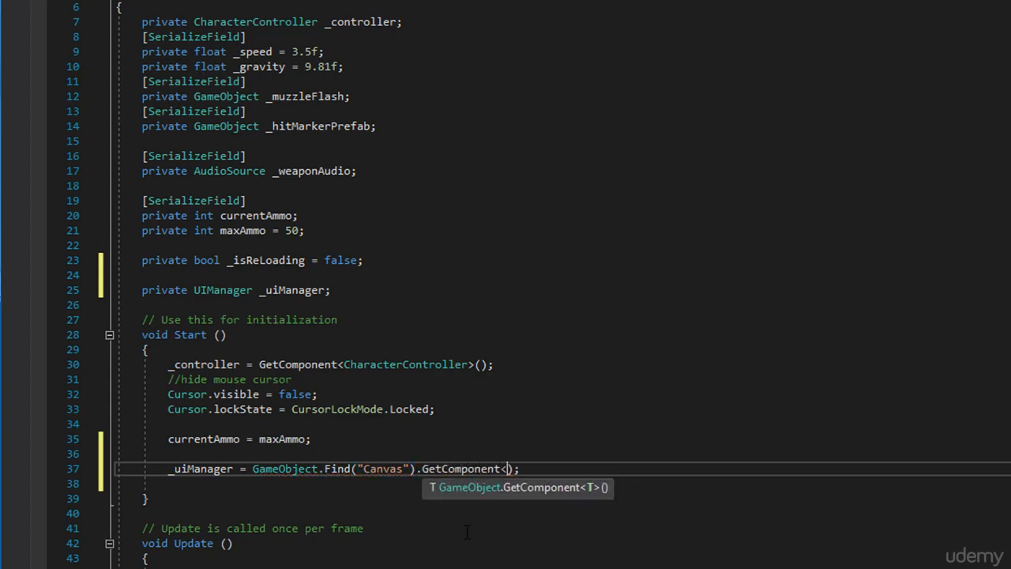
pyautogui.write('UImanager>(')
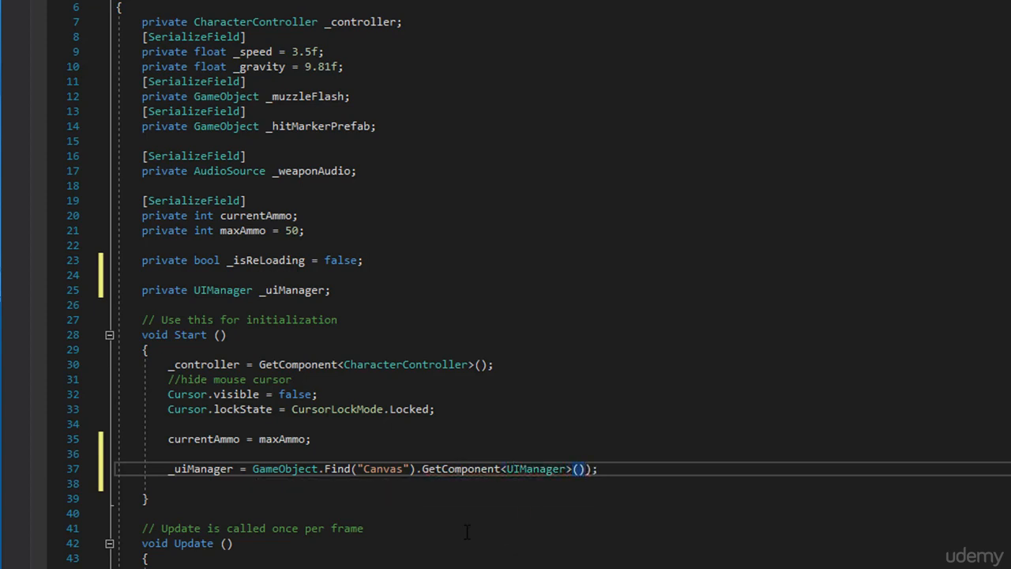
pyautogui.doubleClick(534, 467)
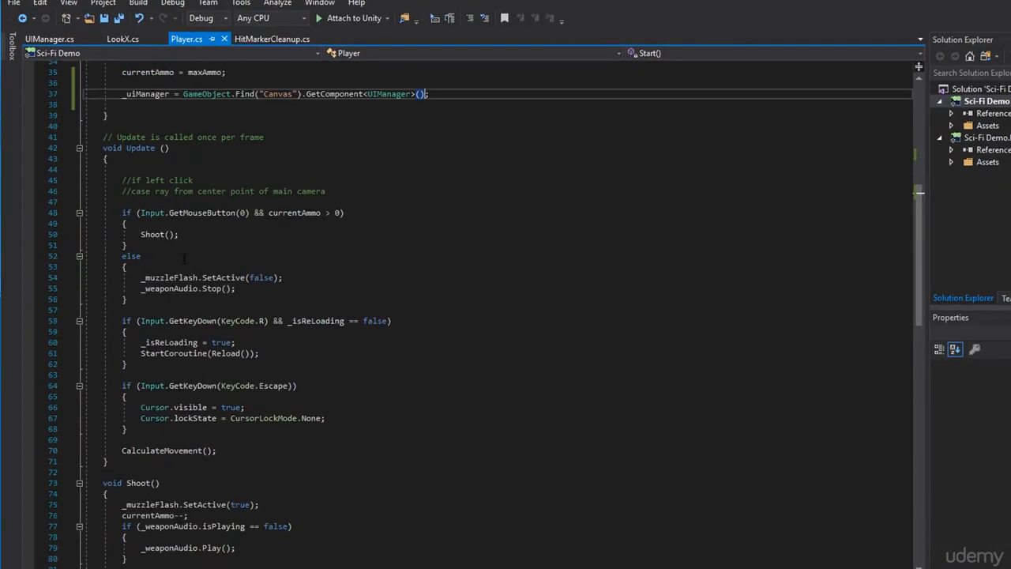
# - Call _uiManager.UpdateAmmo(currentAmmo) in Shoot right after currentAmmo--
pyautogui.scroll(-3)
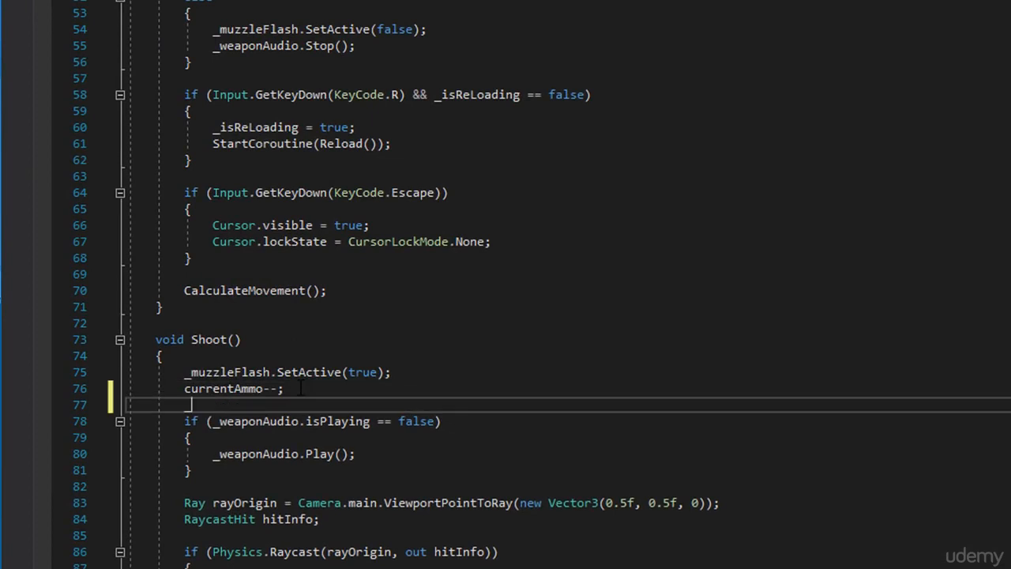
pyautogui.write('_uiManager')
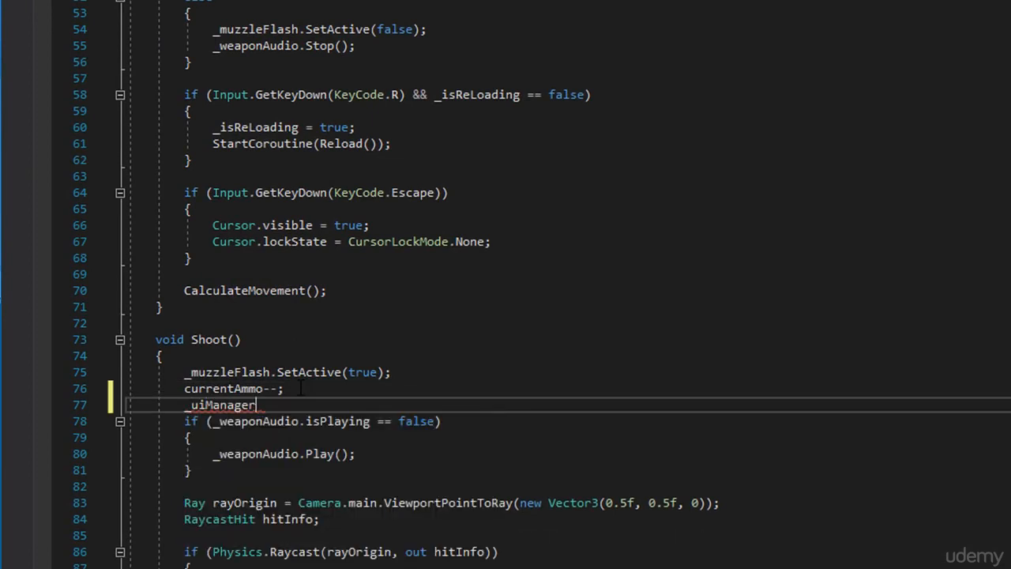
pyautogui.write('.UpdateAmmo()')
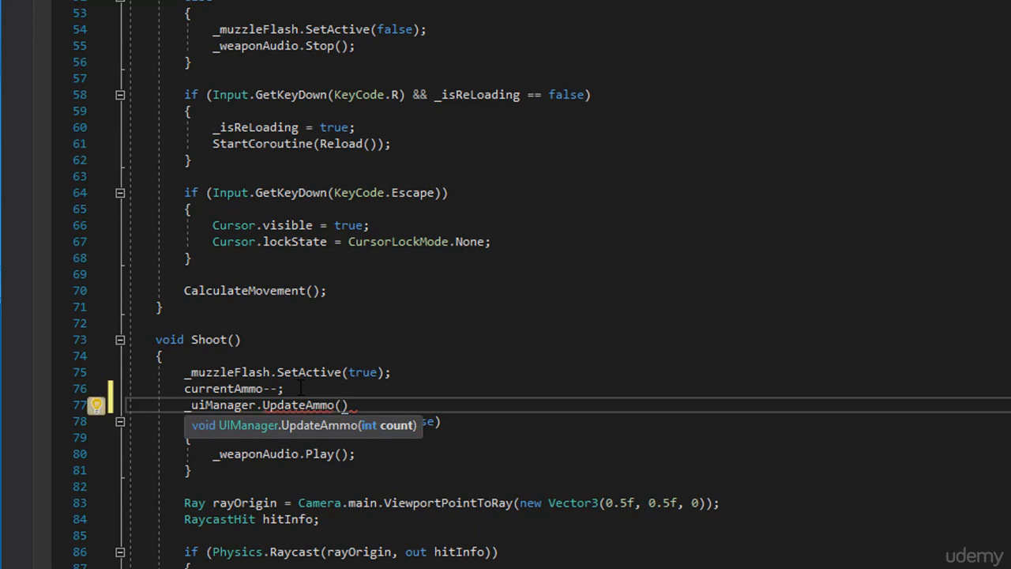
pyautogui.write('currentAmmo')
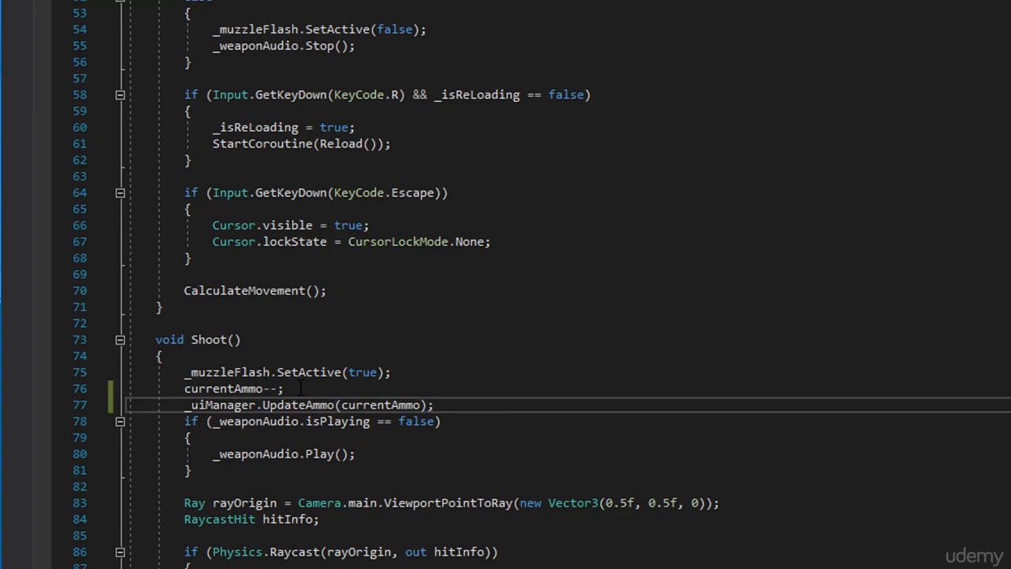
# - Add the same _uiManager.UpdateAmmo(currentAmmo) call in Reload after currentAmmo = maxAmmo
pyautogui.scroll(-3)
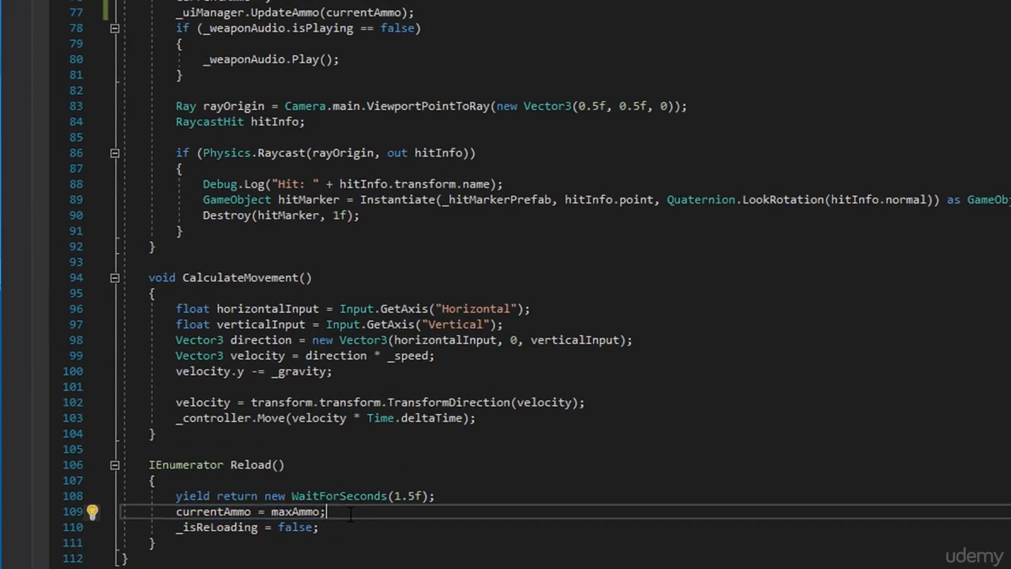
pyautogui.press('enter')
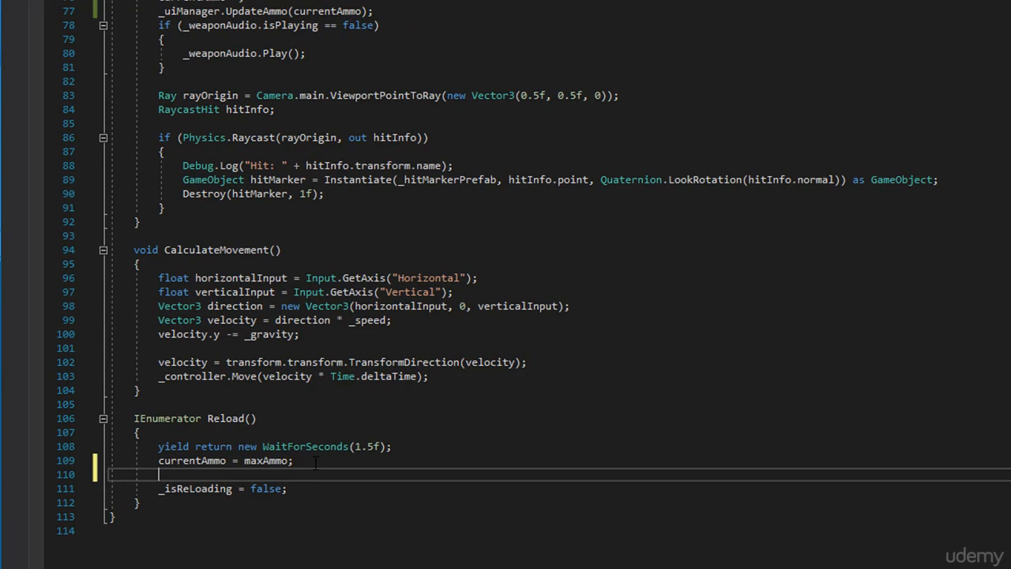
pyautogui.write('_uiManager.up')
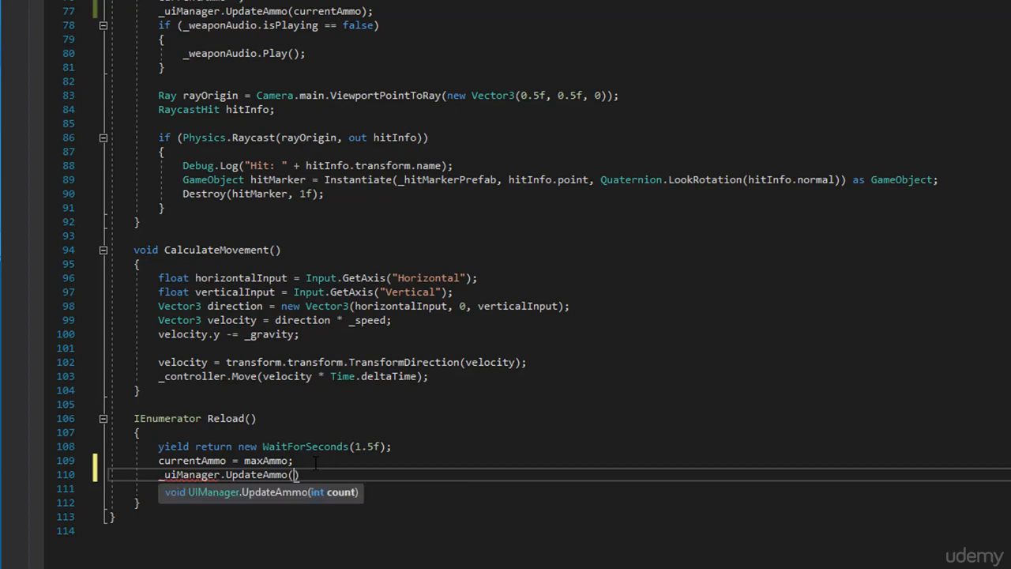
pyautogui.write('currentAmmo')
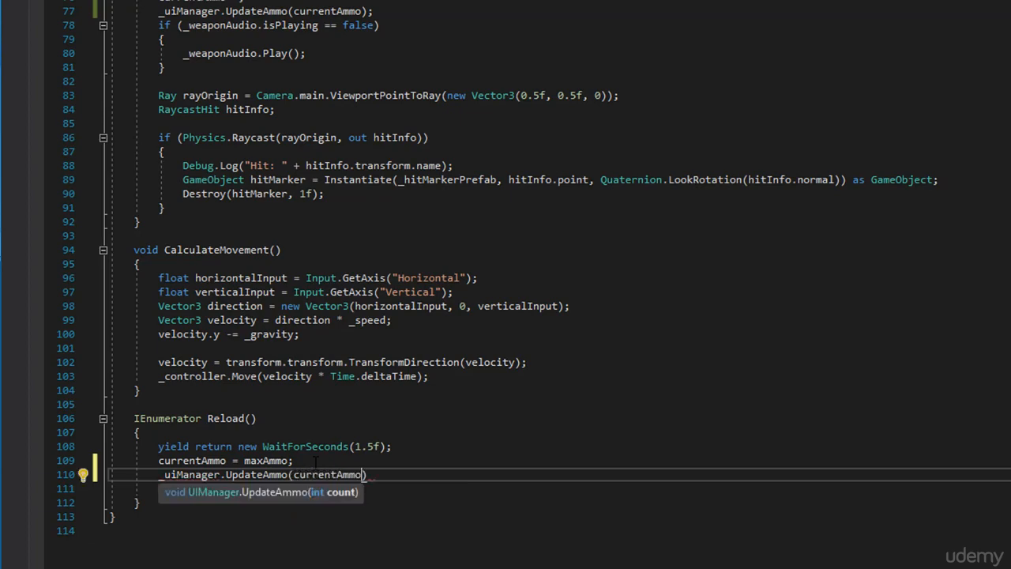